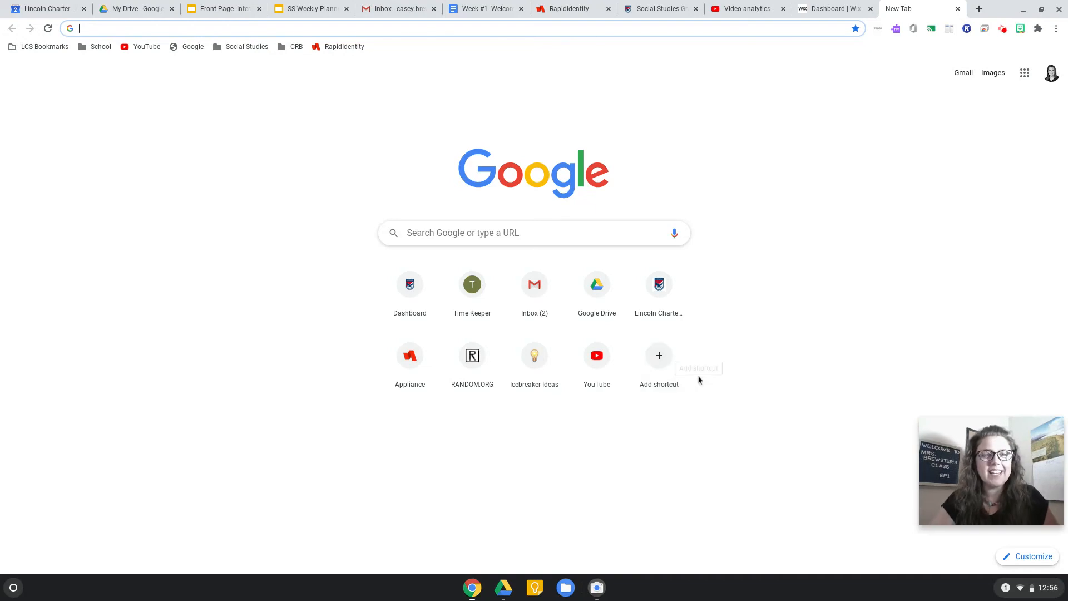
mouse_move(745, 417)
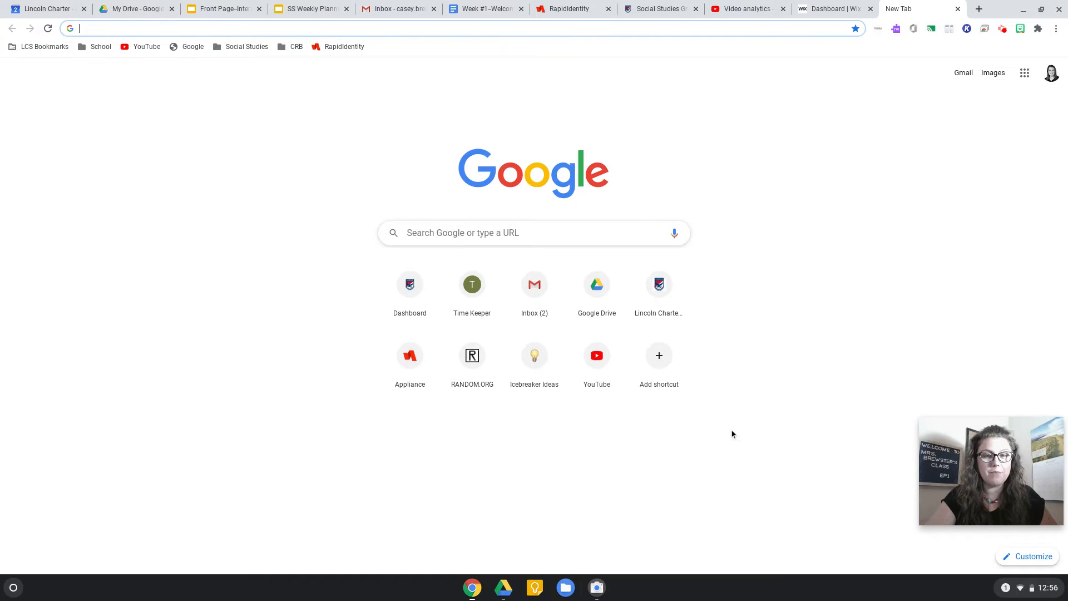
mouse_move(765, 432)
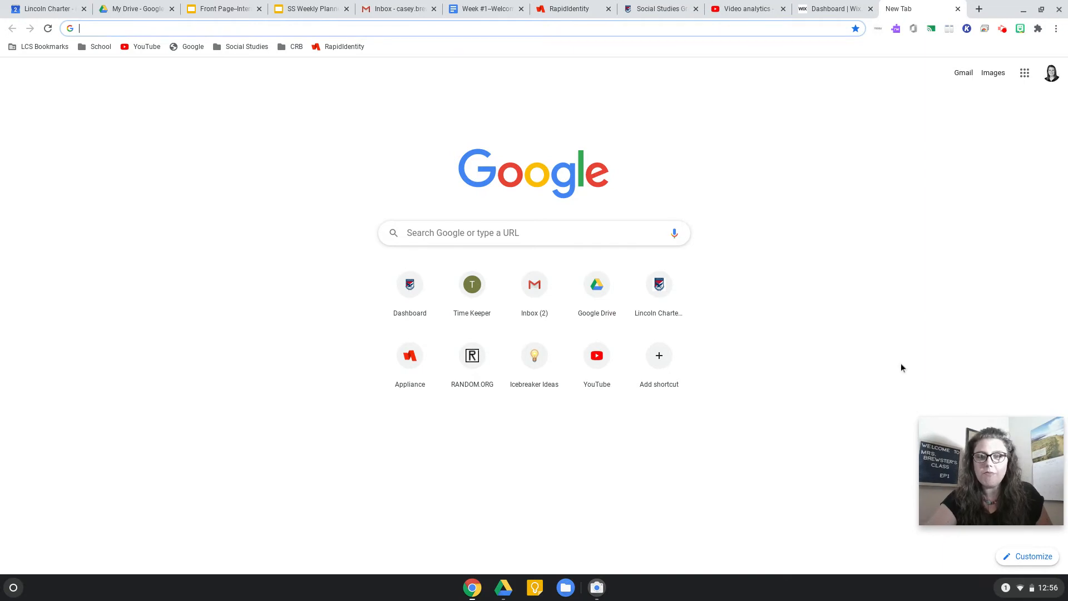
mouse_move(722, 84)
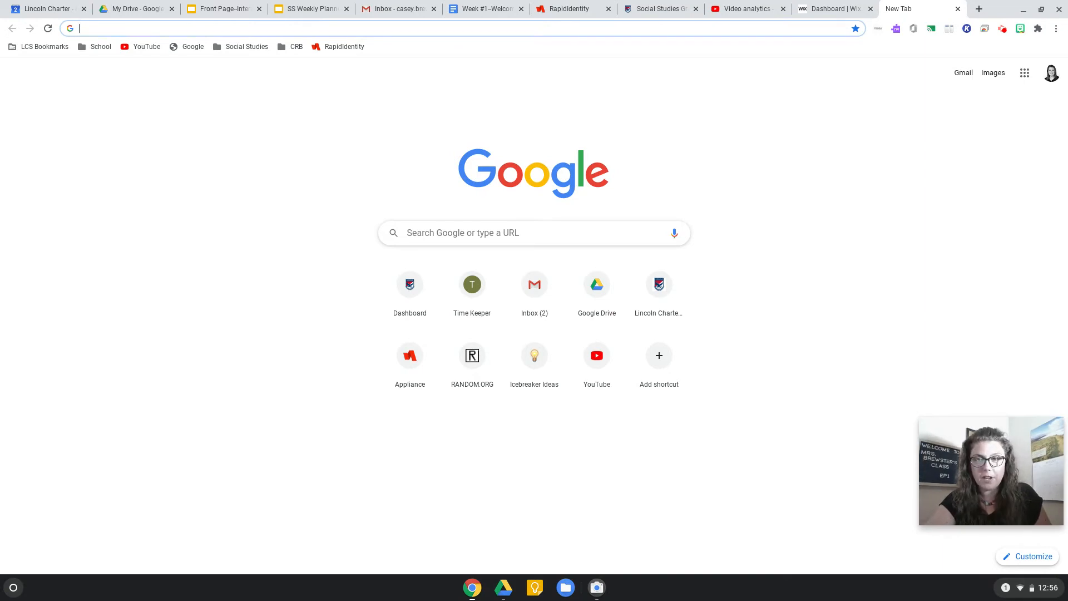
mouse_move(912, 179)
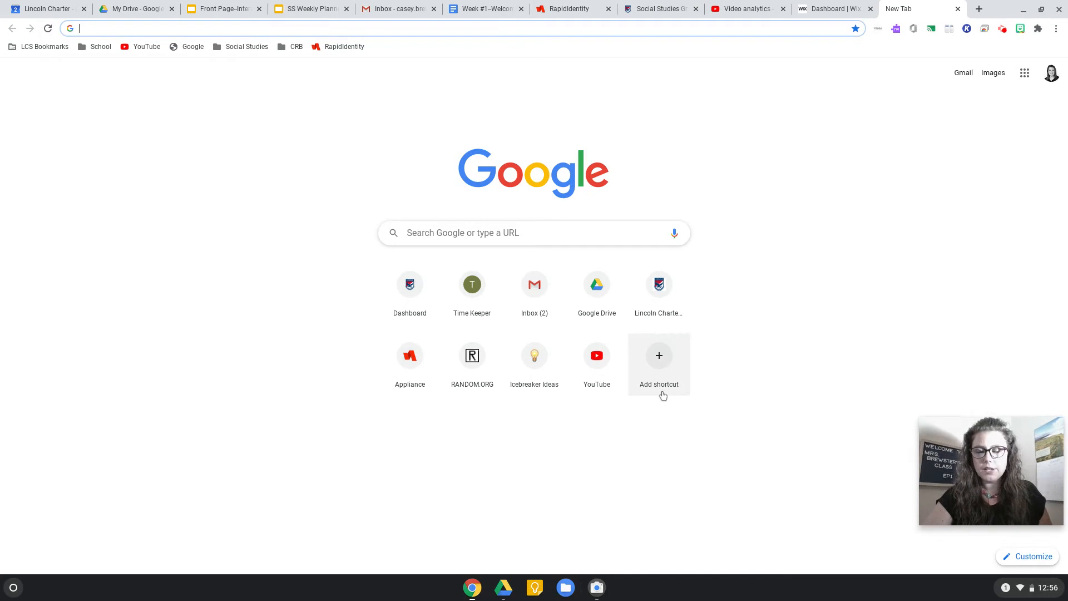
mouse_move(261, 102)
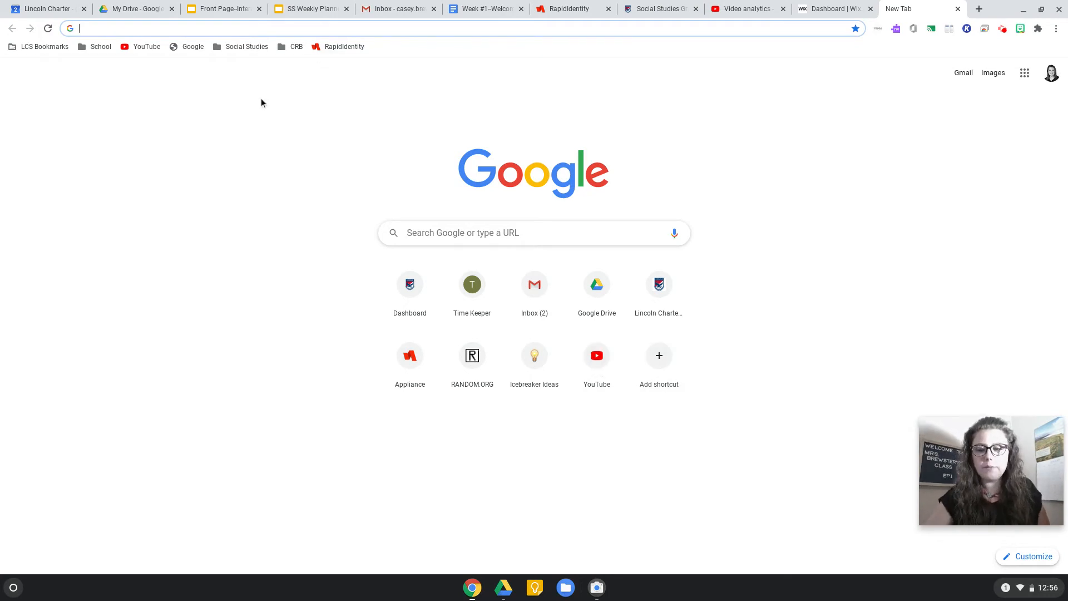
mouse_move(285, 136)
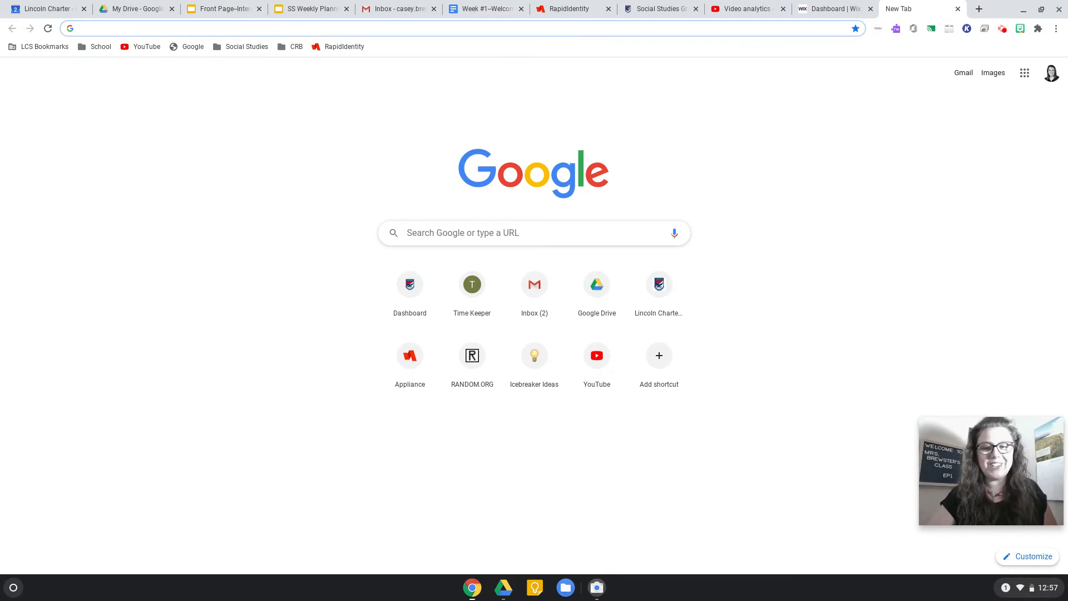
mouse_move(409, 284)
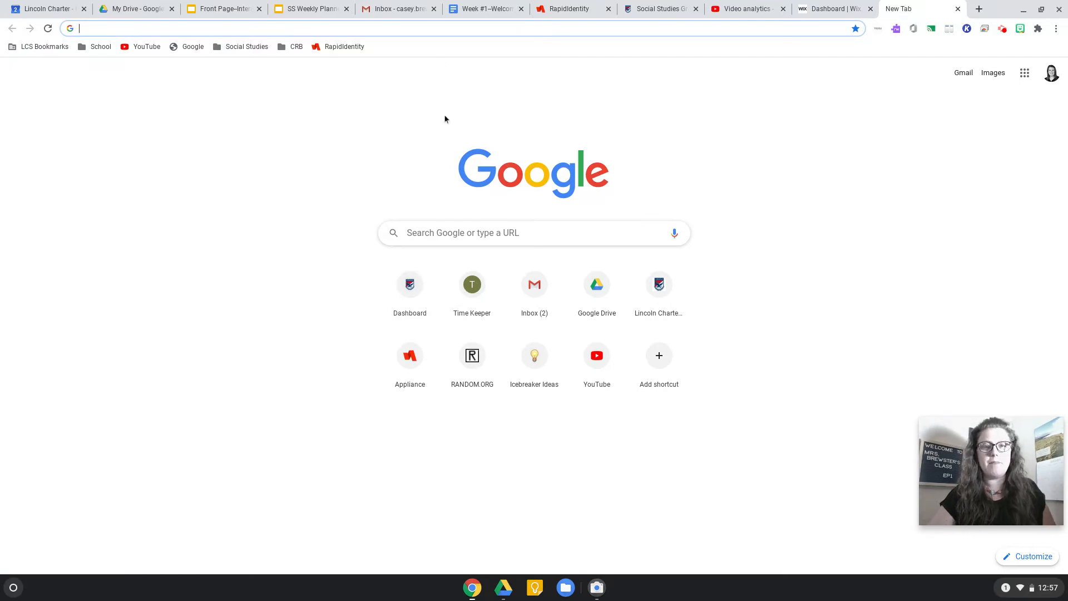
mouse_move(512, 136)
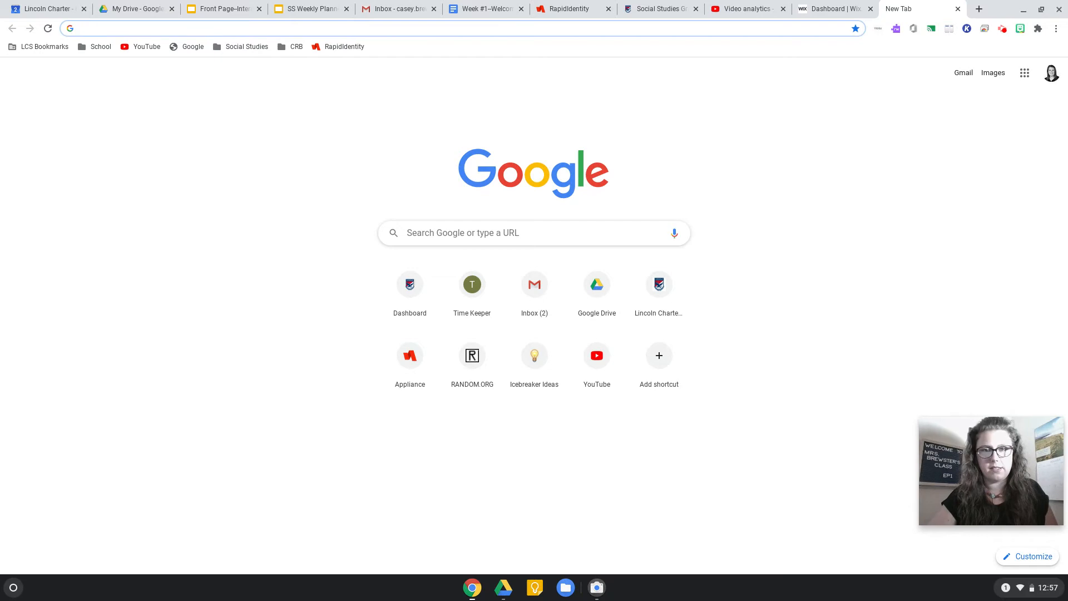
mouse_move(634, 103)
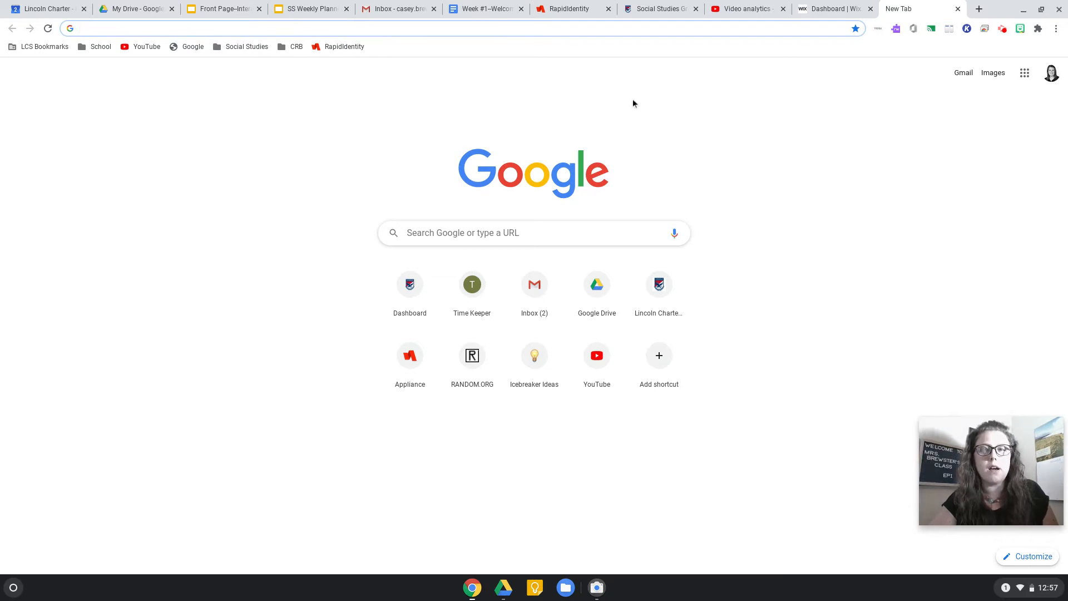
mouse_move(674, 95)
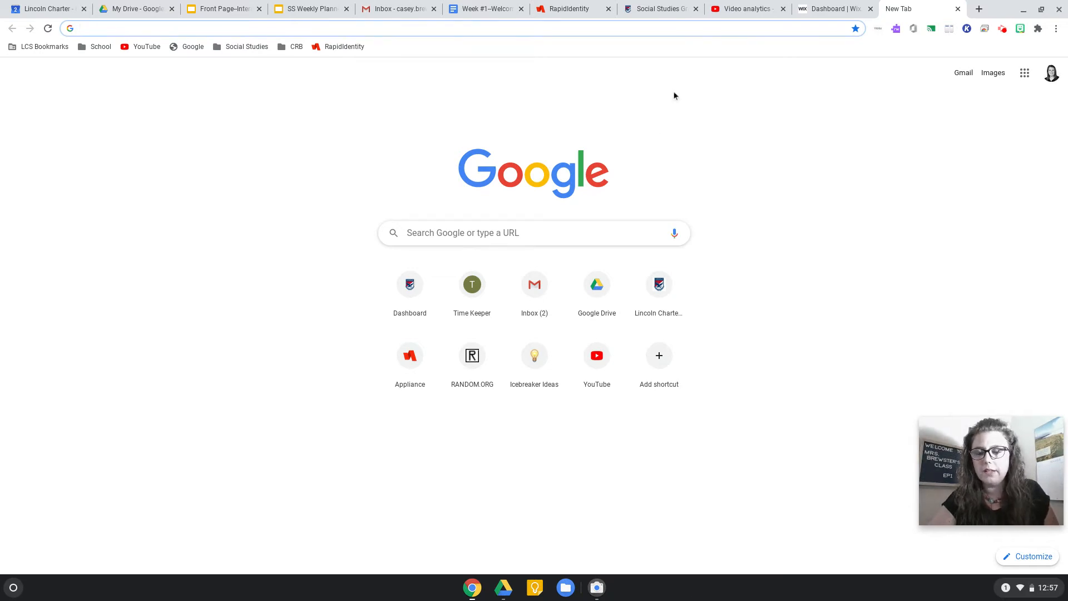
mouse_move(716, 143)
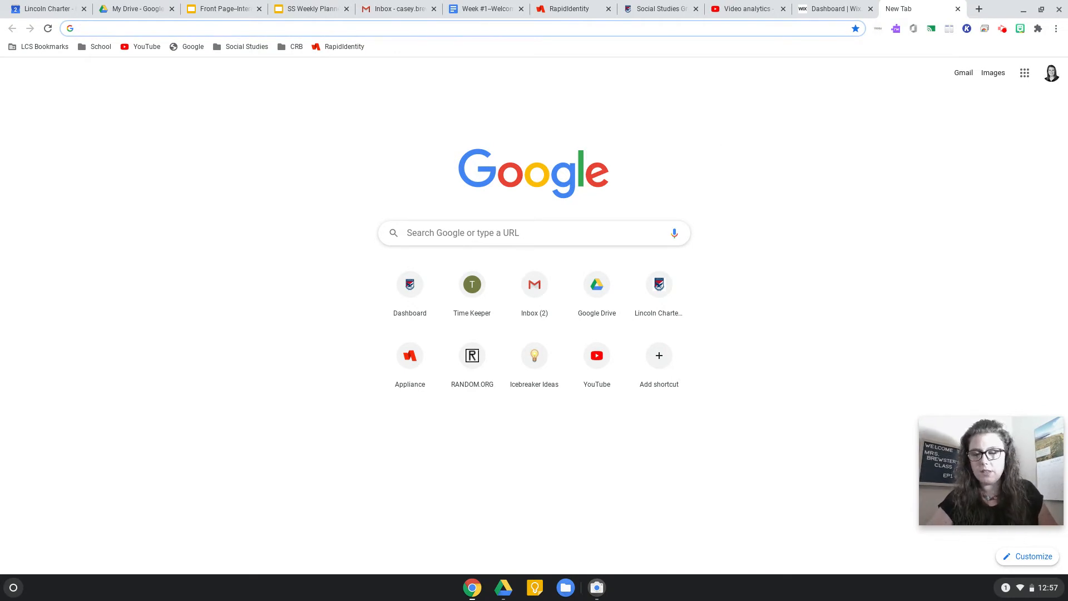
mouse_move(627, 111)
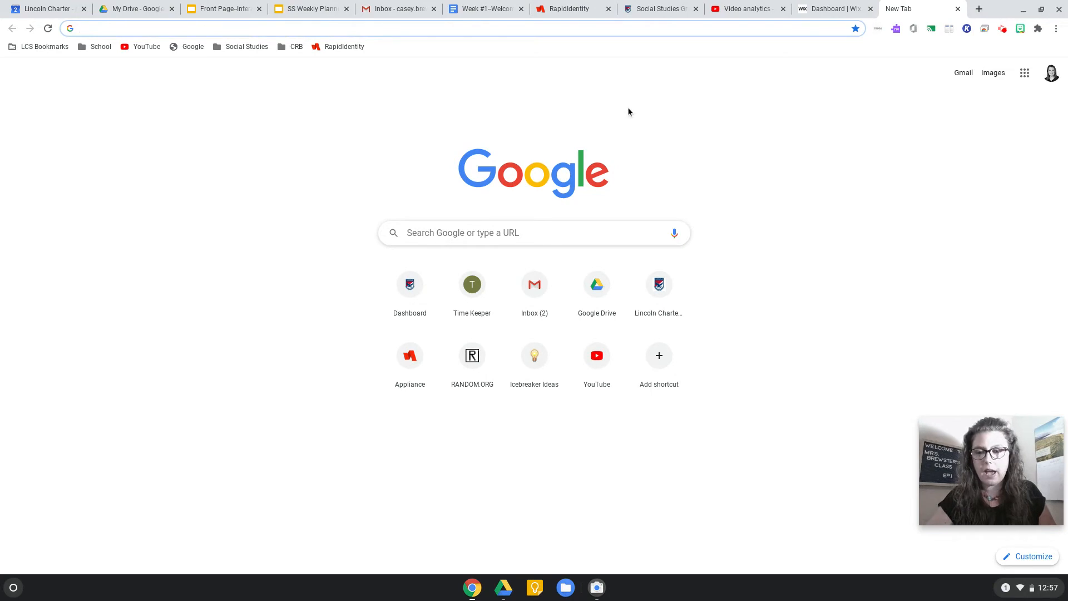
mouse_move(636, 114)
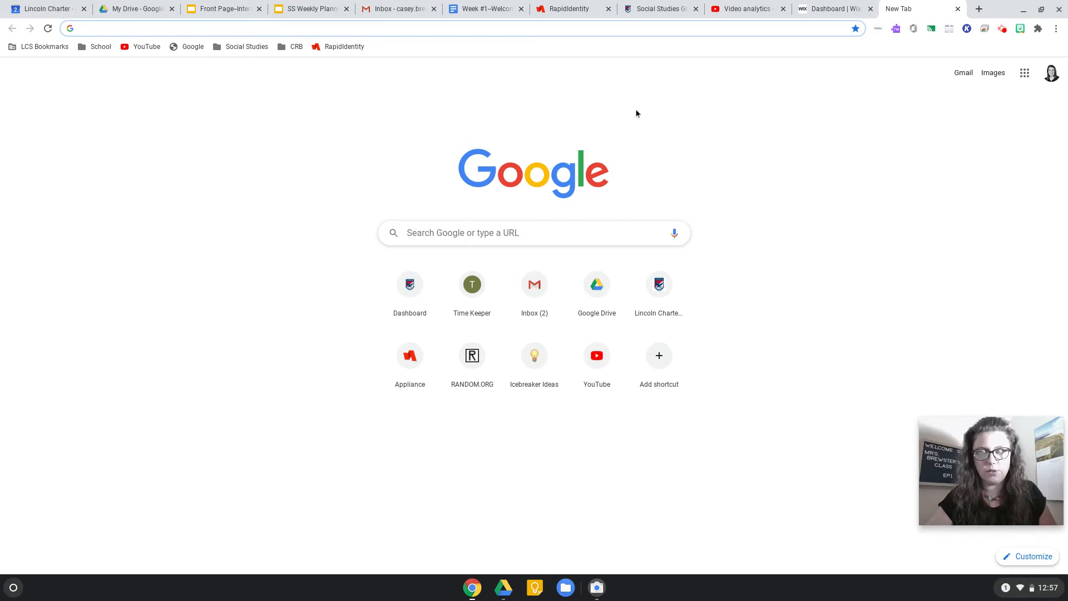
mouse_move(648, 110)
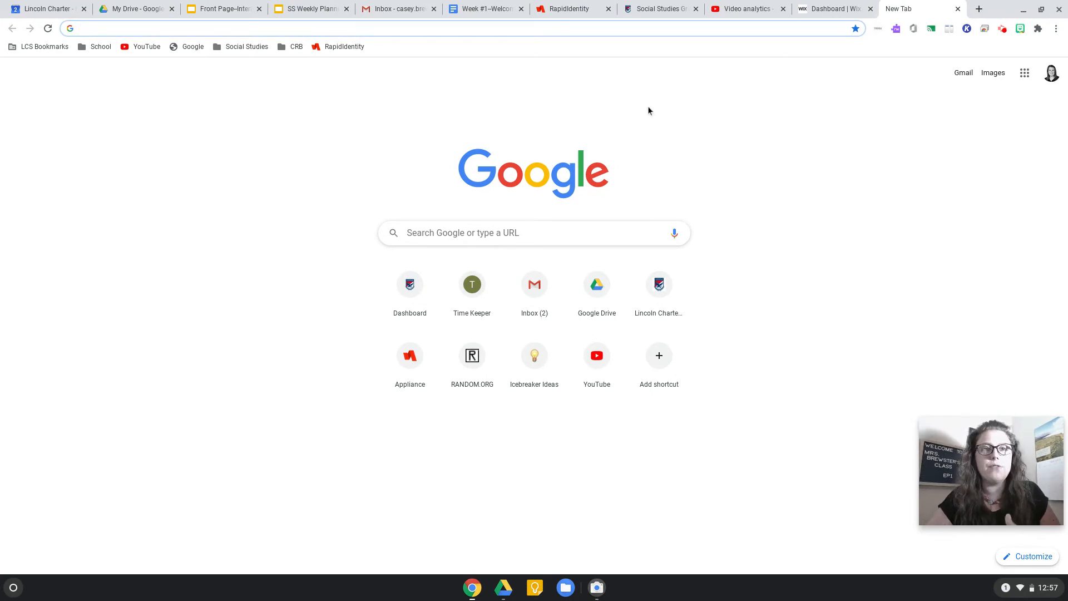
mouse_move(678, 121)
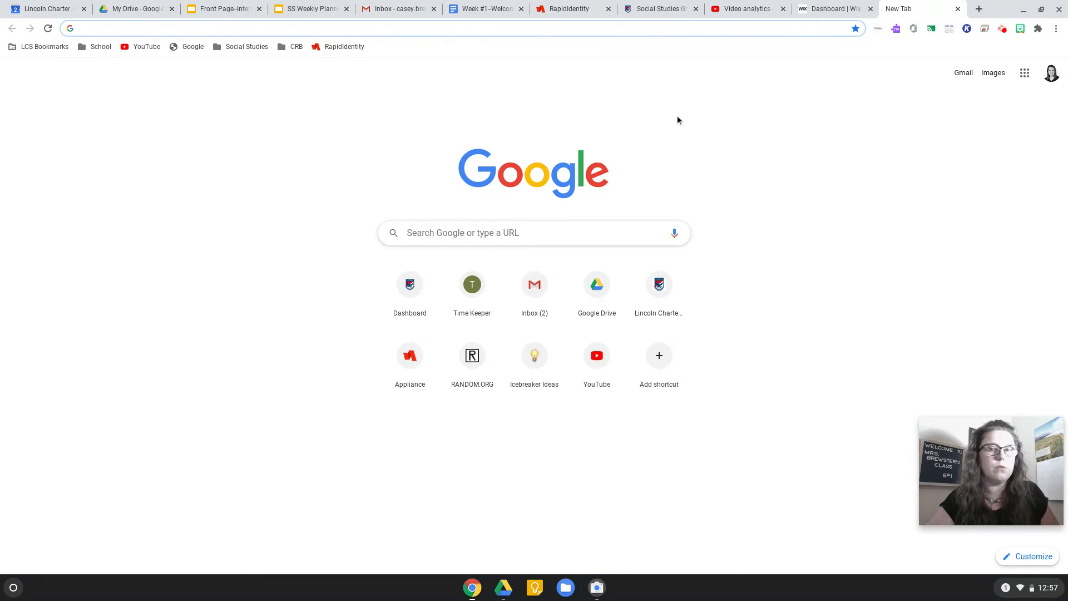
mouse_move(674, 109)
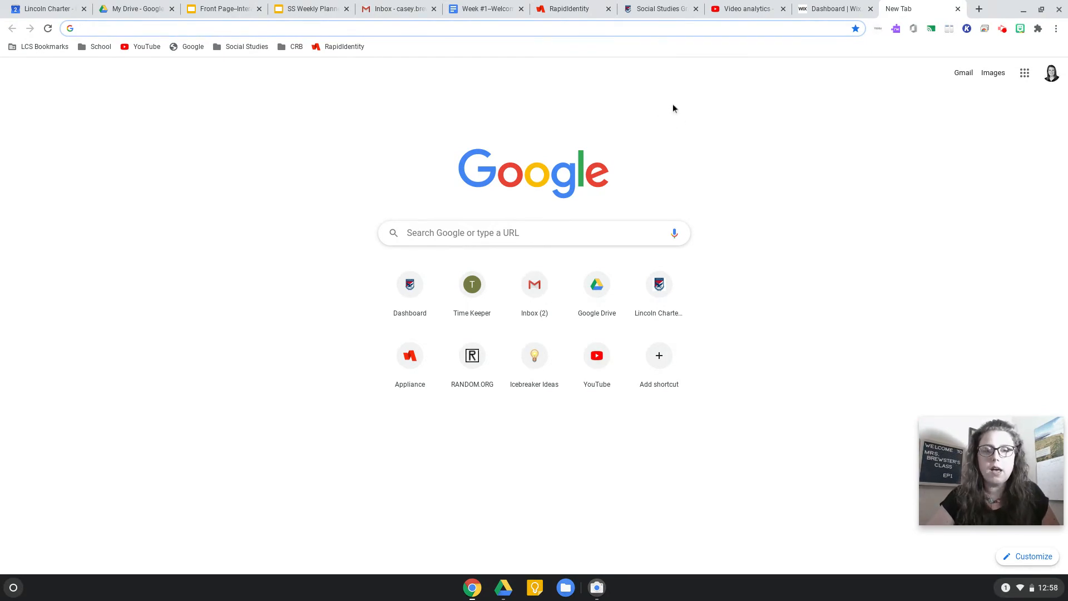
mouse_move(782, 196)
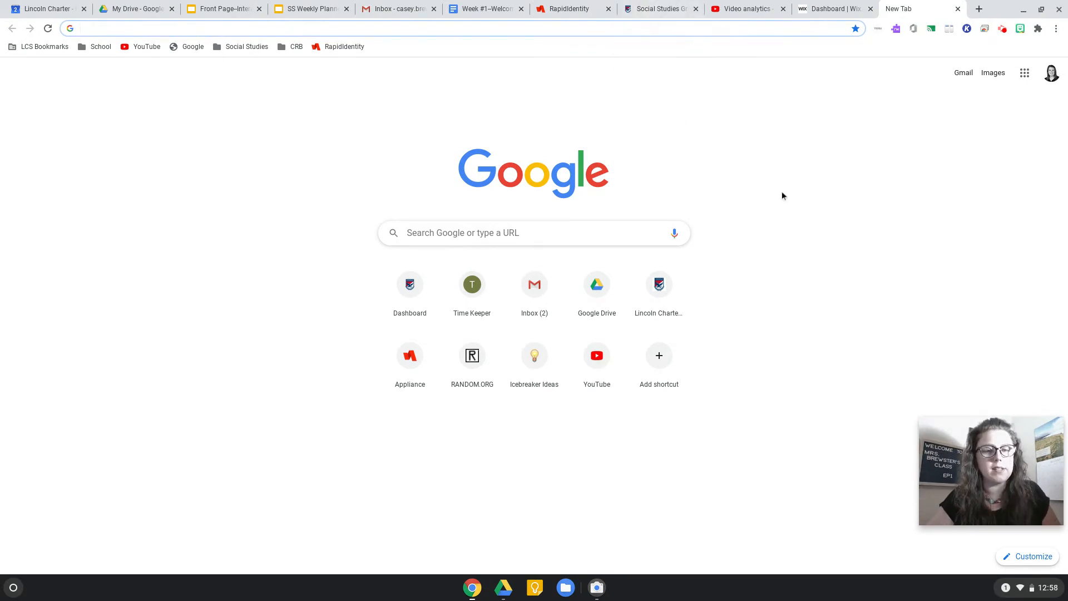
mouse_move(661, 106)
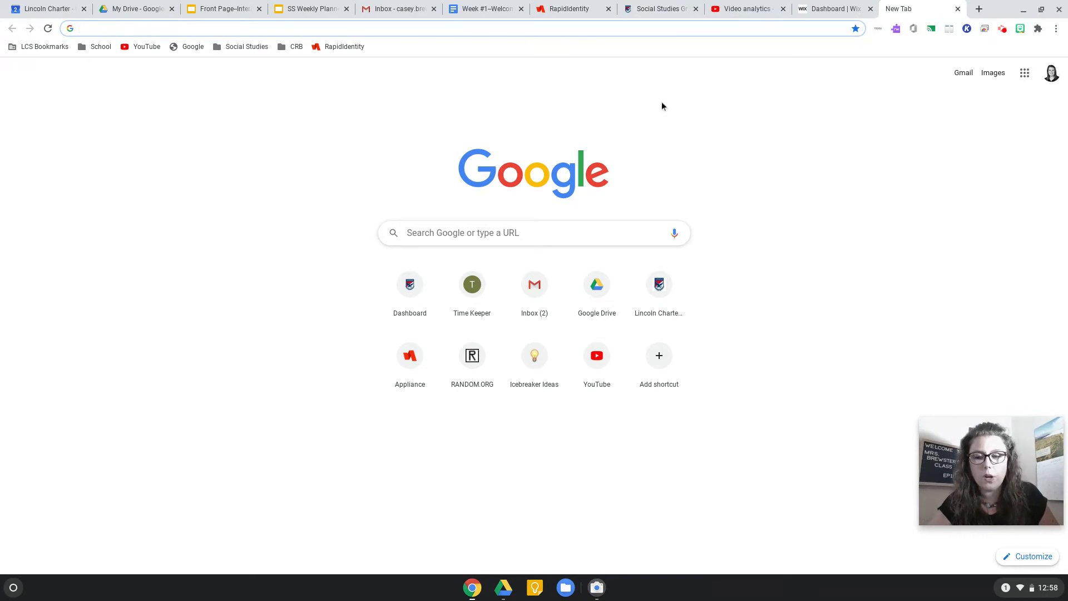
mouse_move(582, 127)
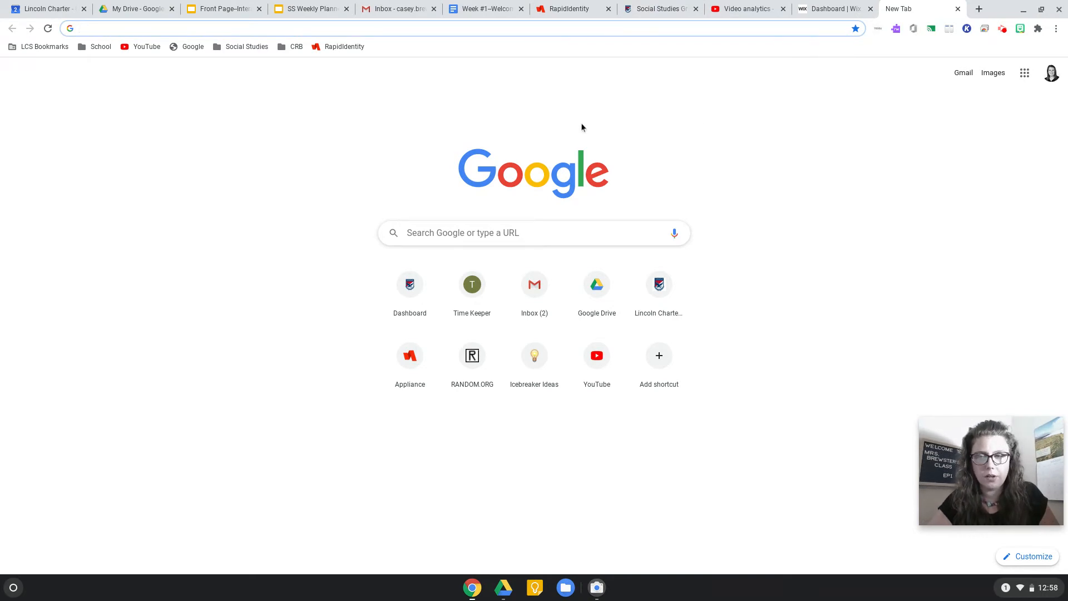
mouse_move(730, 181)
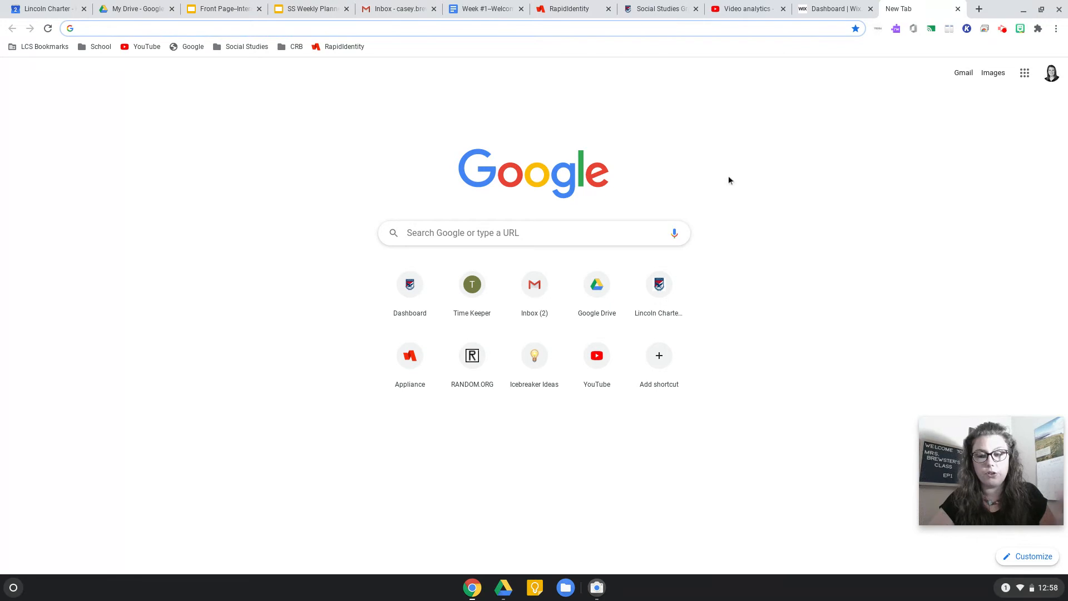
mouse_move(717, 194)
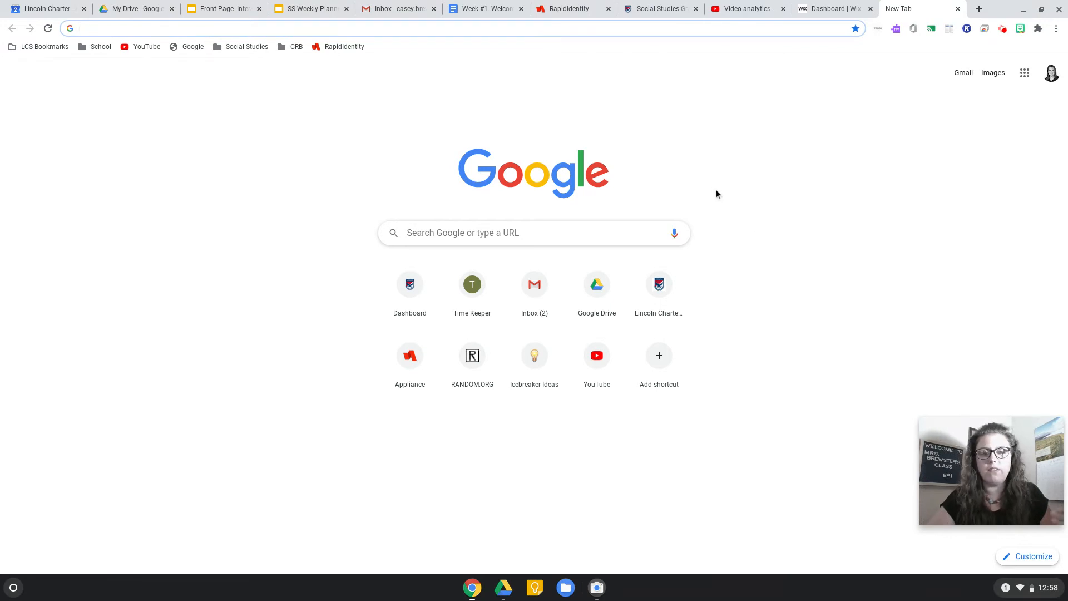
mouse_move(694, 132)
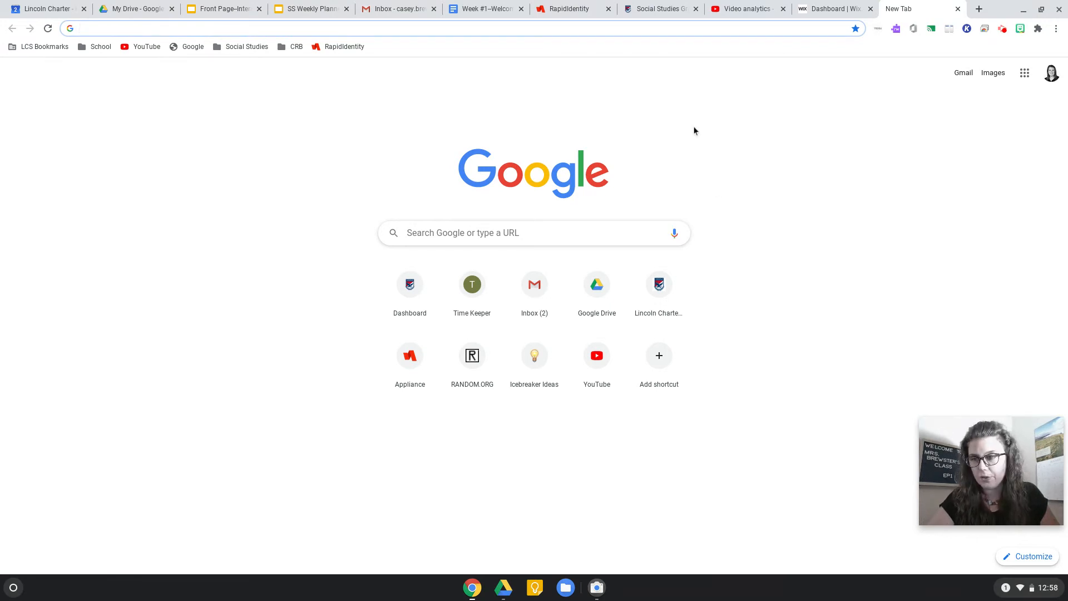
mouse_move(632, 69)
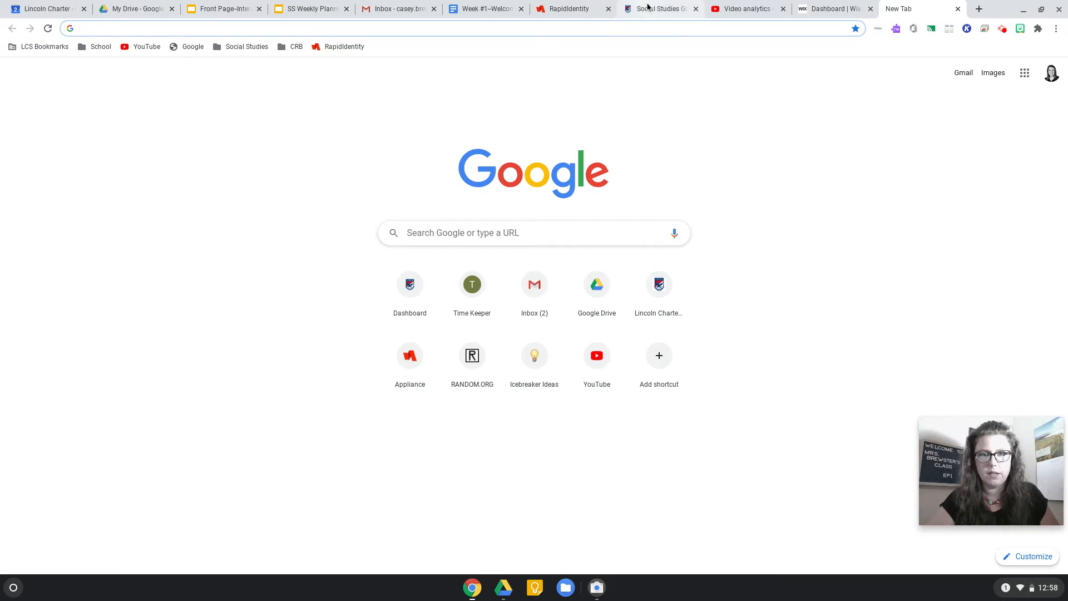
- Return to the Dashboard and open the Social Studies Grade 8 - Brewster course card
click(658, 9)
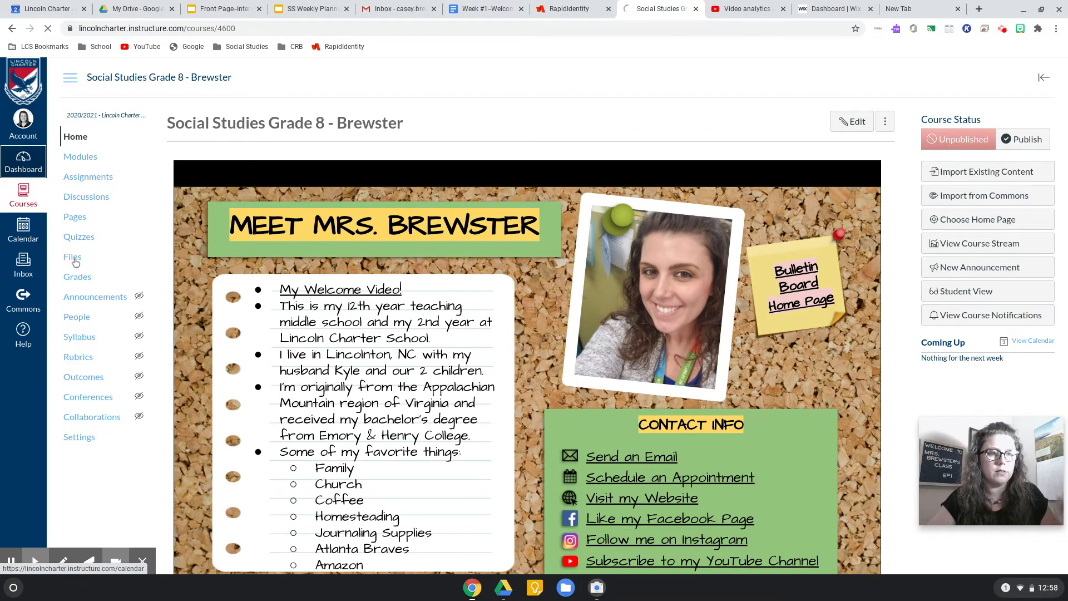
click(24, 162)
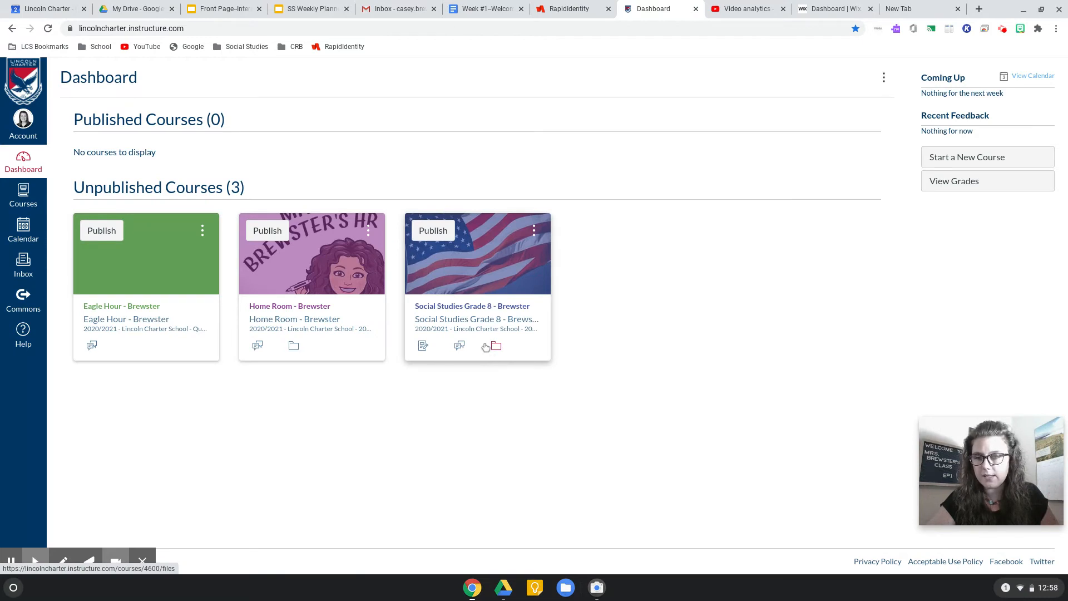
mouse_move(346, 421)
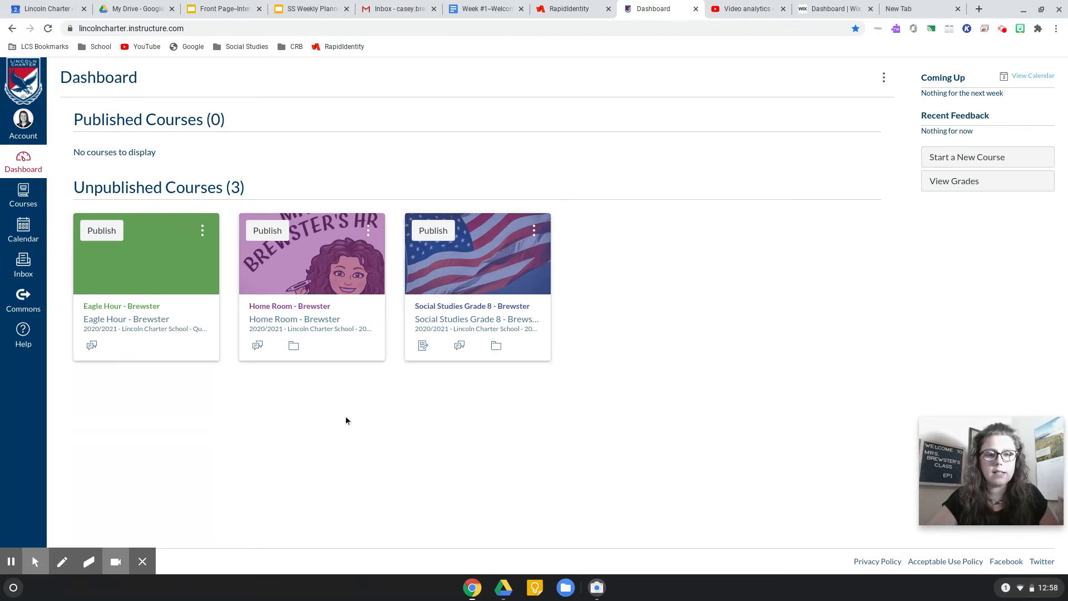
mouse_move(361, 279)
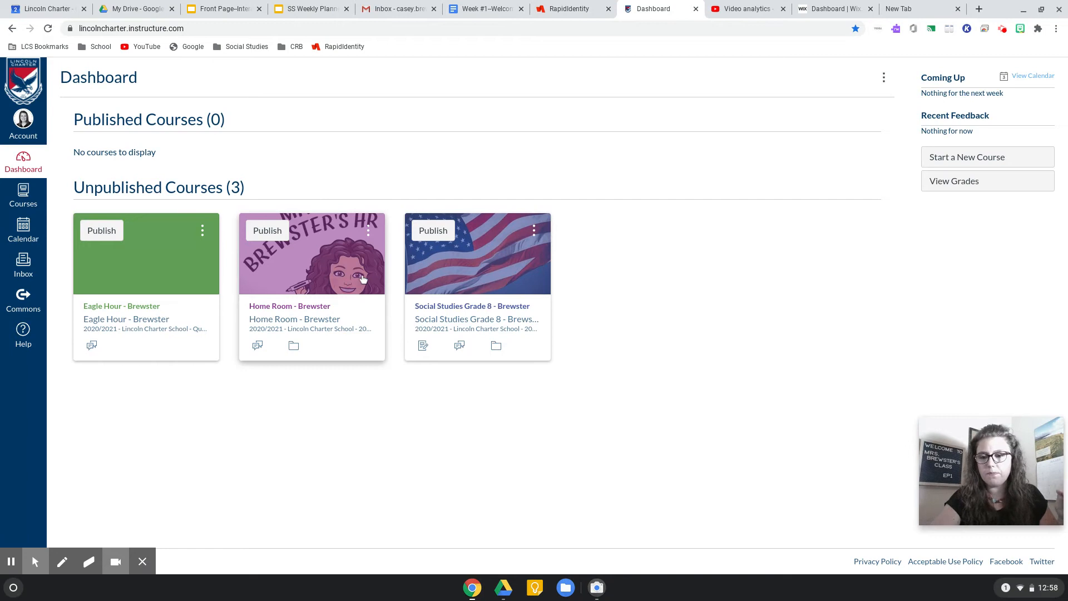
mouse_move(606, 529)
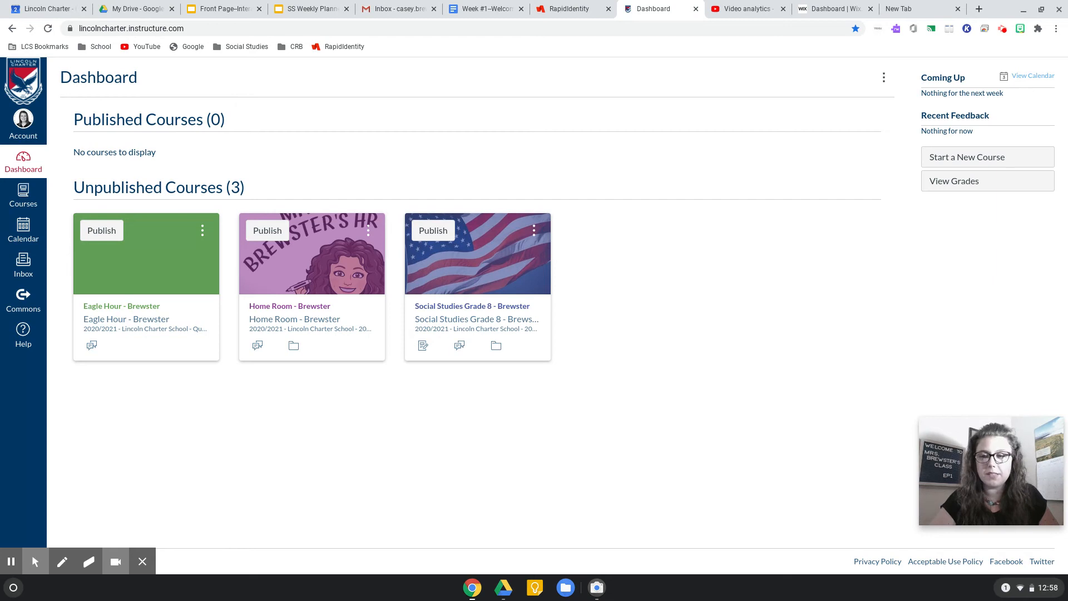
mouse_move(372, 202)
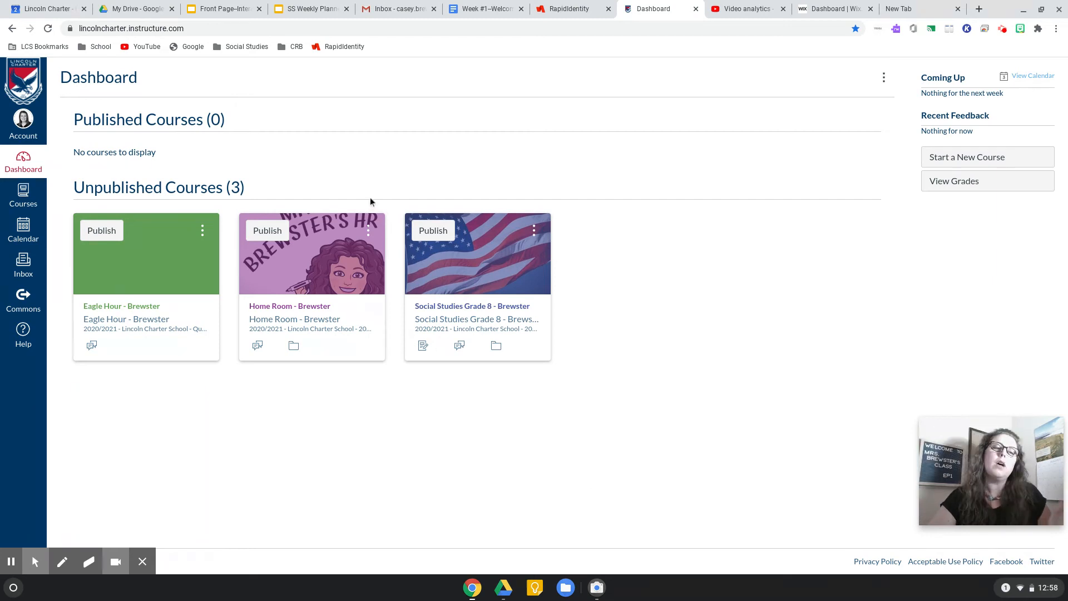
mouse_move(400, 244)
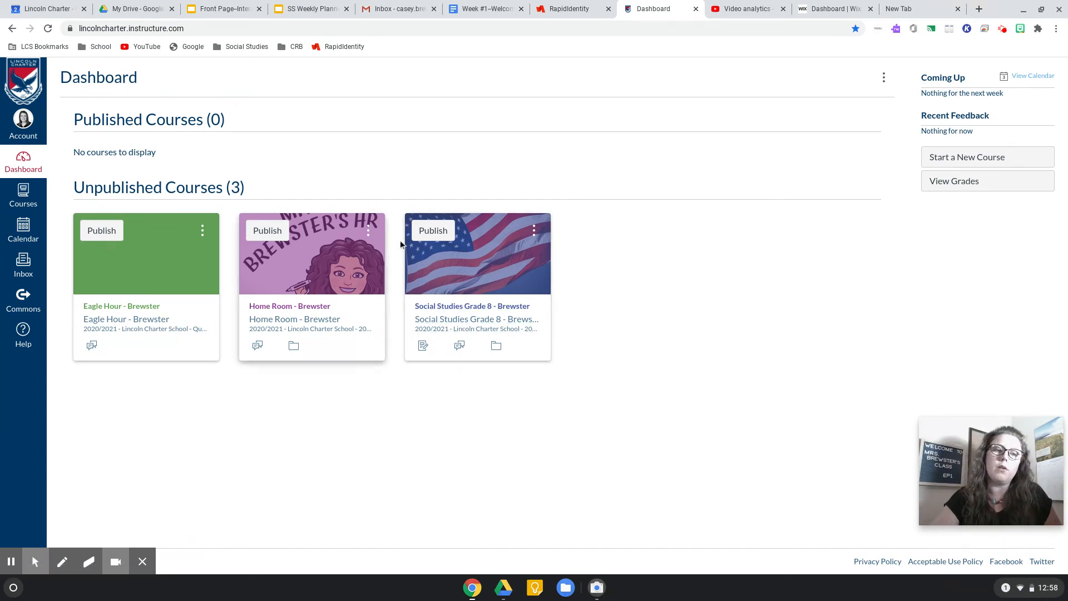
mouse_move(305, 184)
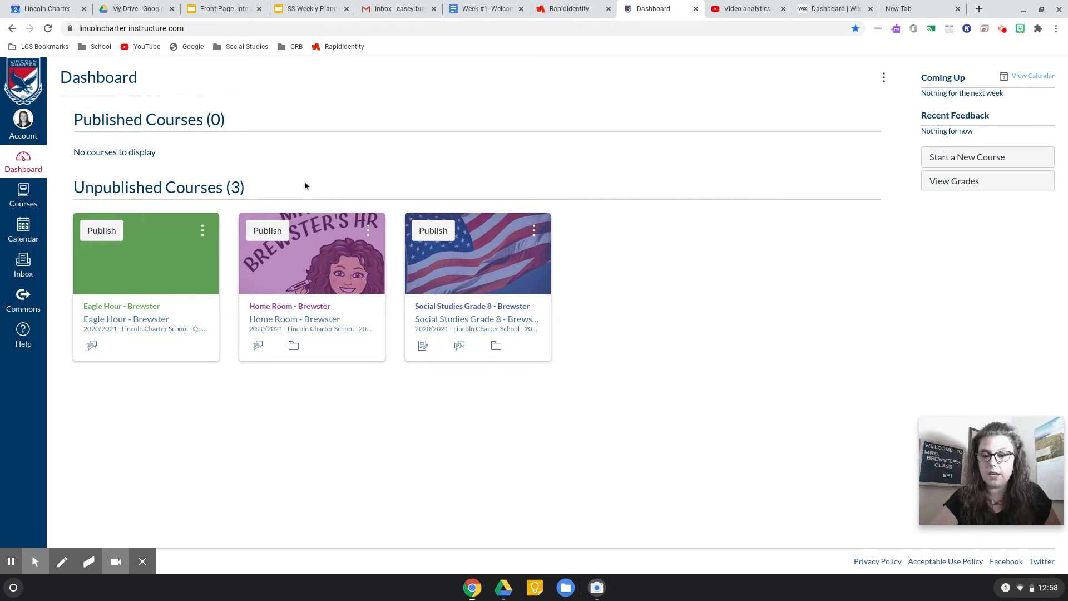
mouse_move(402, 358)
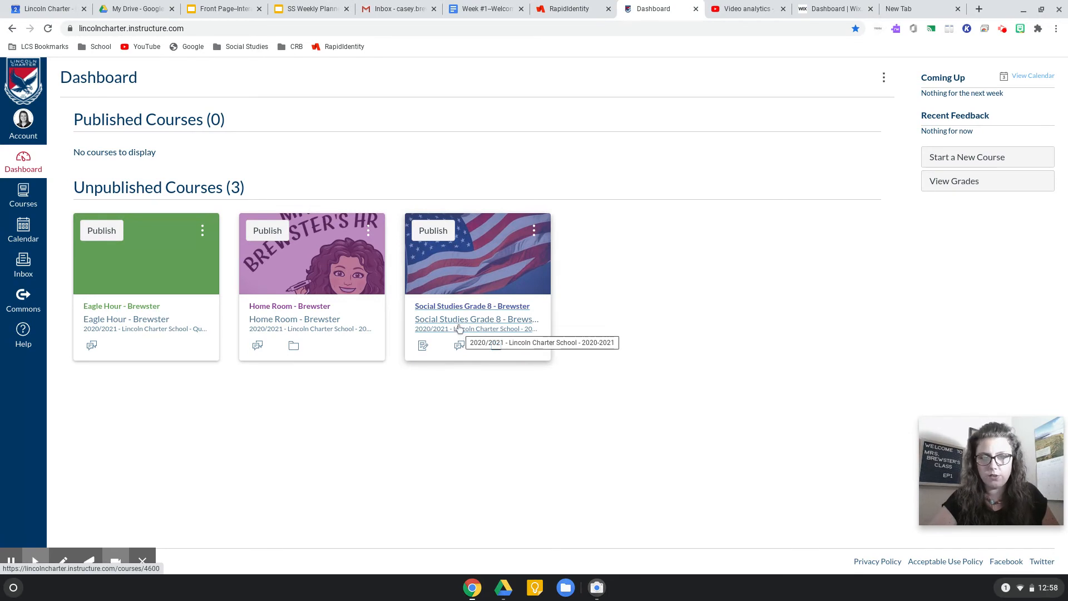
mouse_move(328, 124)
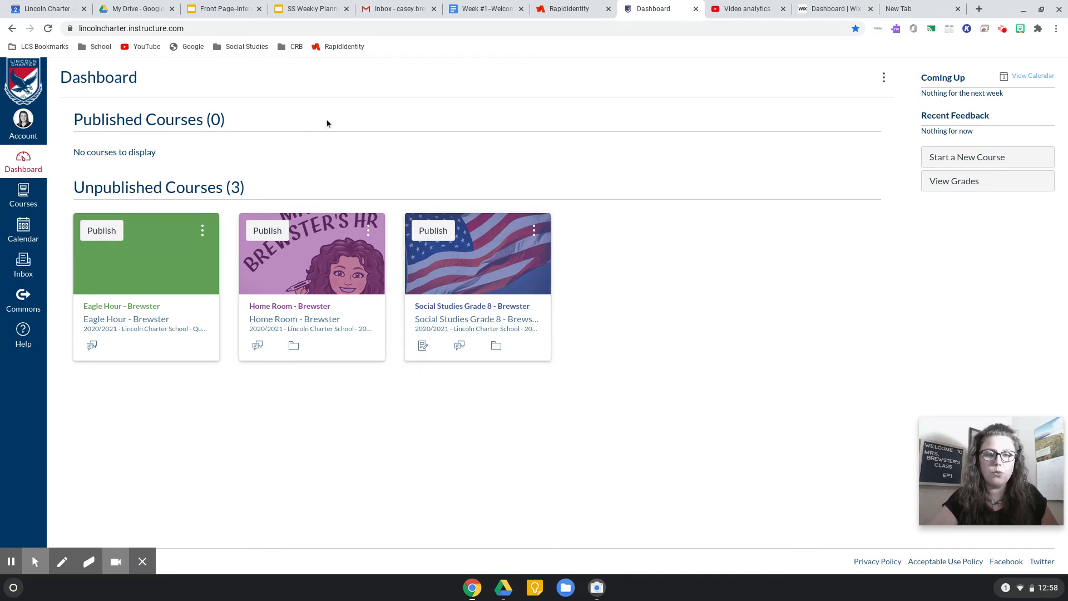
mouse_move(621, 184)
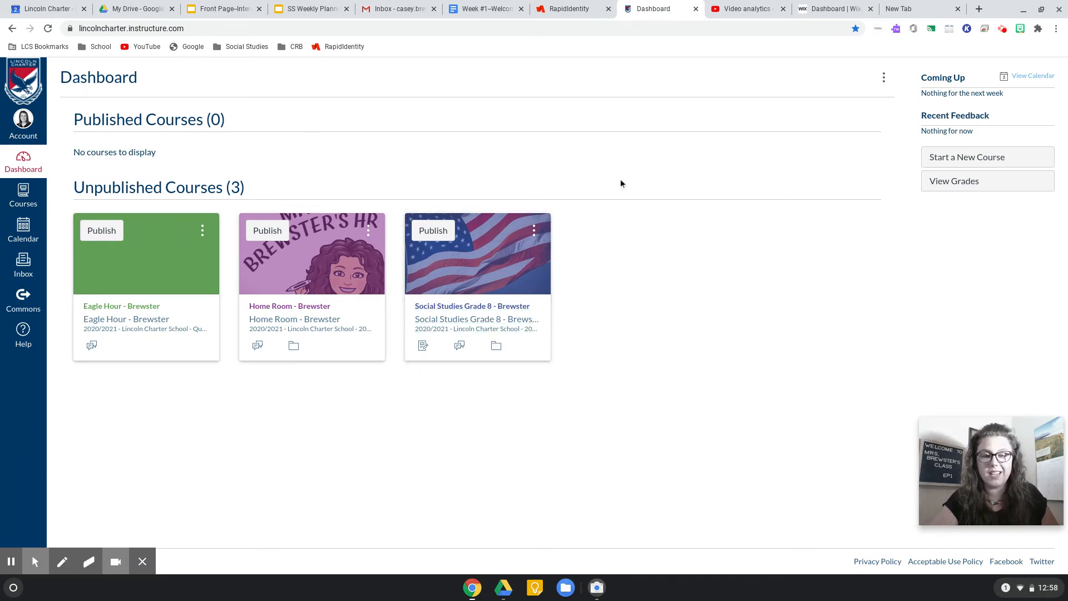
mouse_move(289, 319)
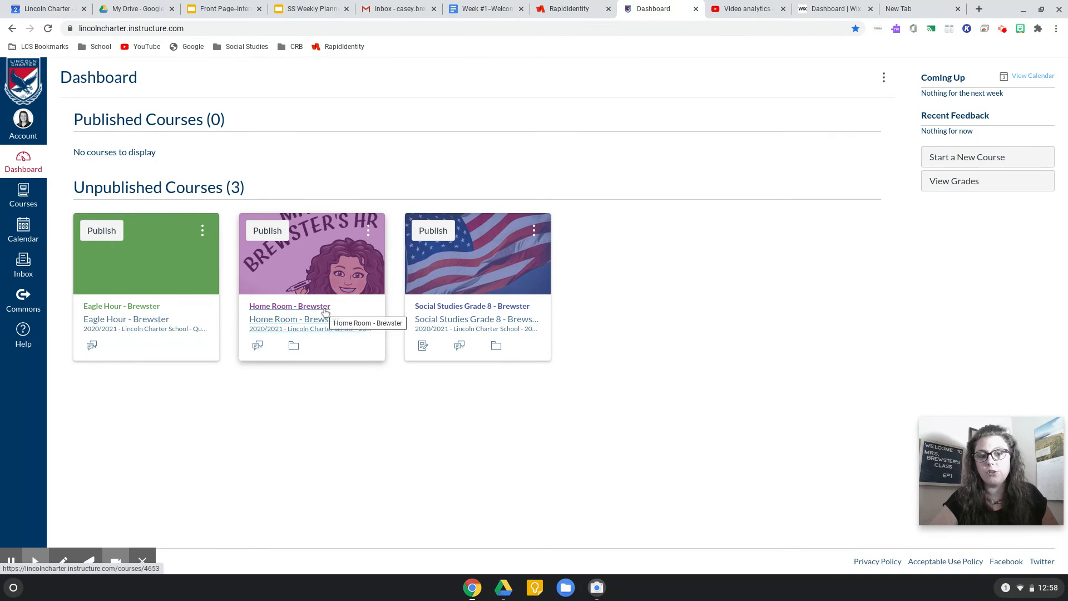
mouse_move(210, 308)
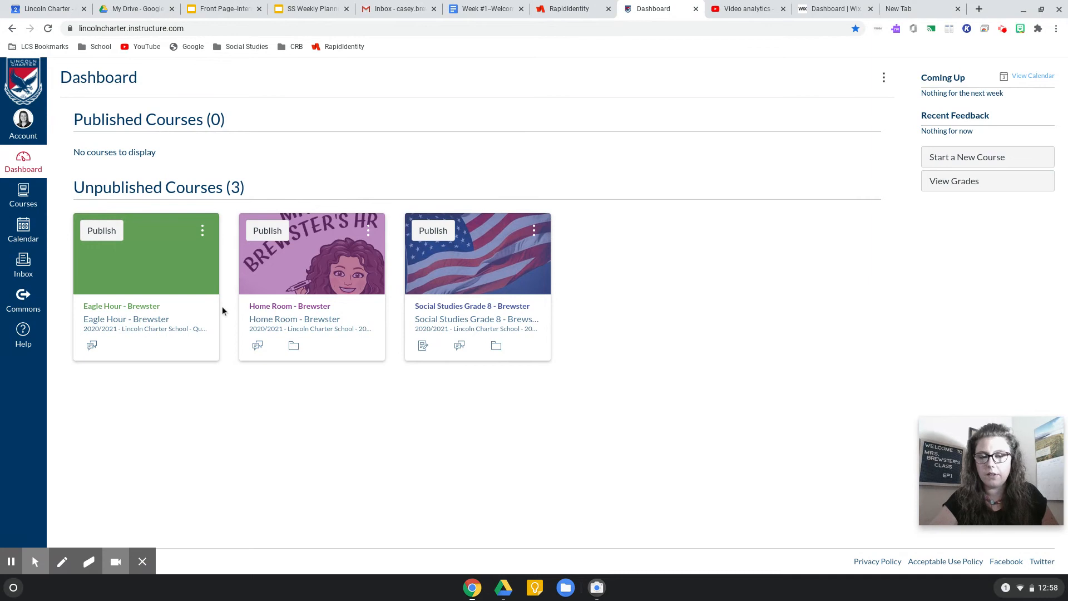
mouse_move(290, 305)
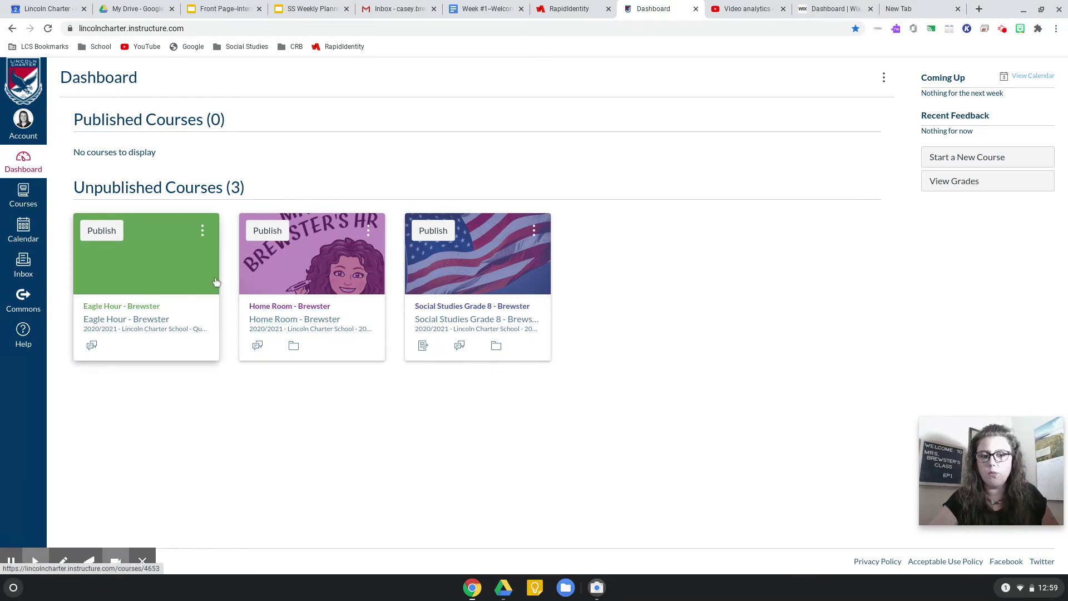
mouse_move(467, 319)
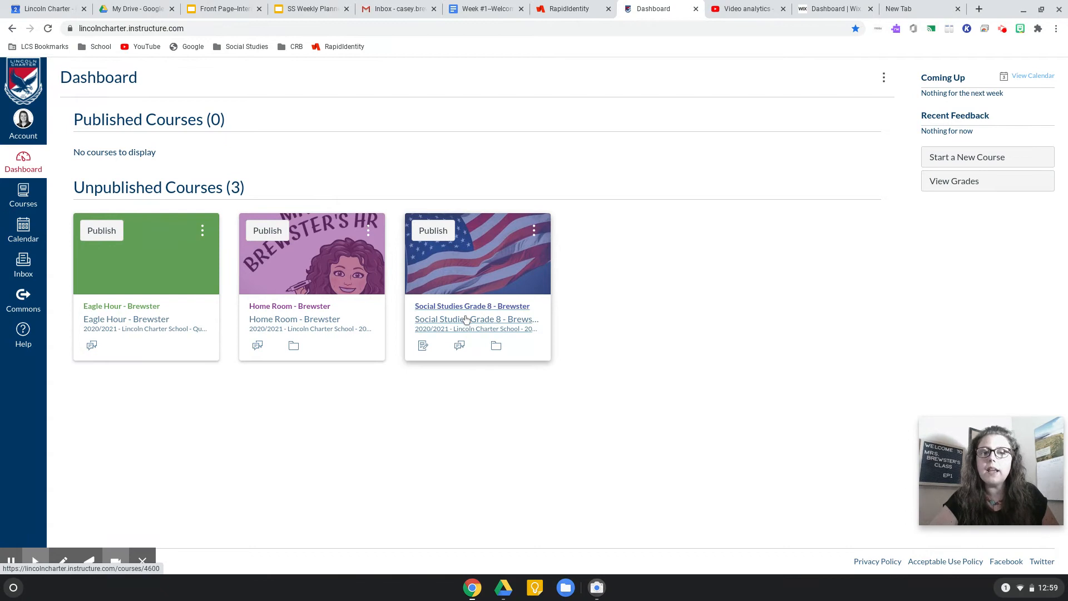
mouse_move(539, 383)
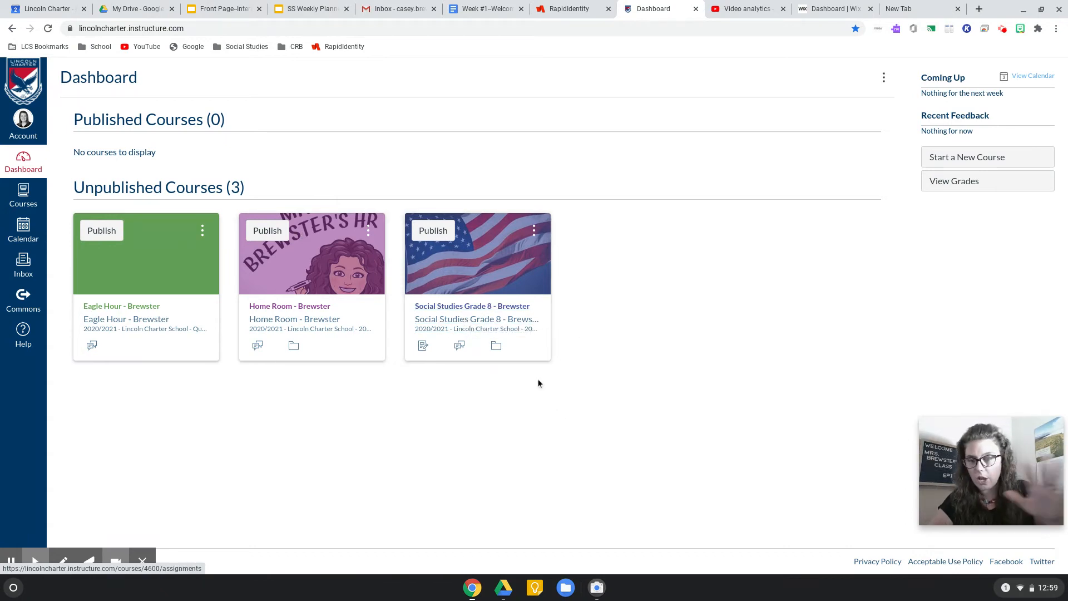
click(472, 305)
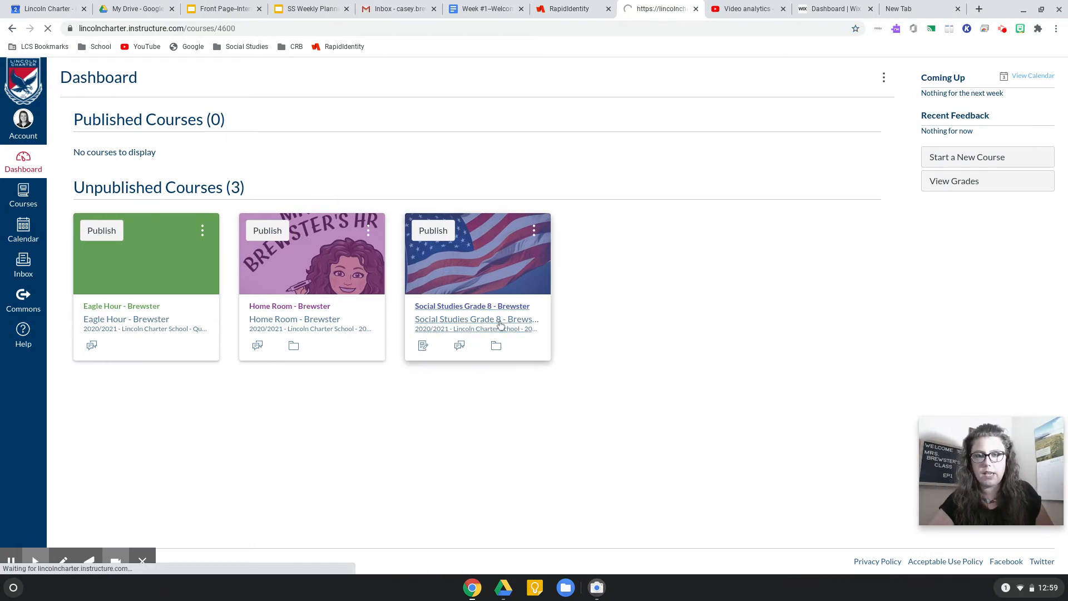
click(472, 305)
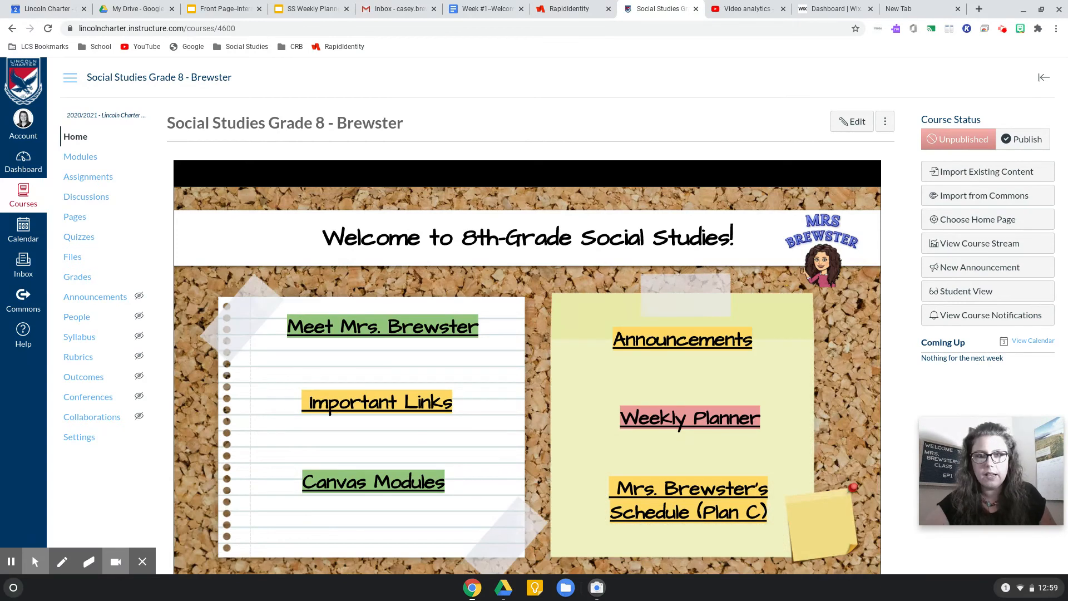
mouse_move(664, 380)
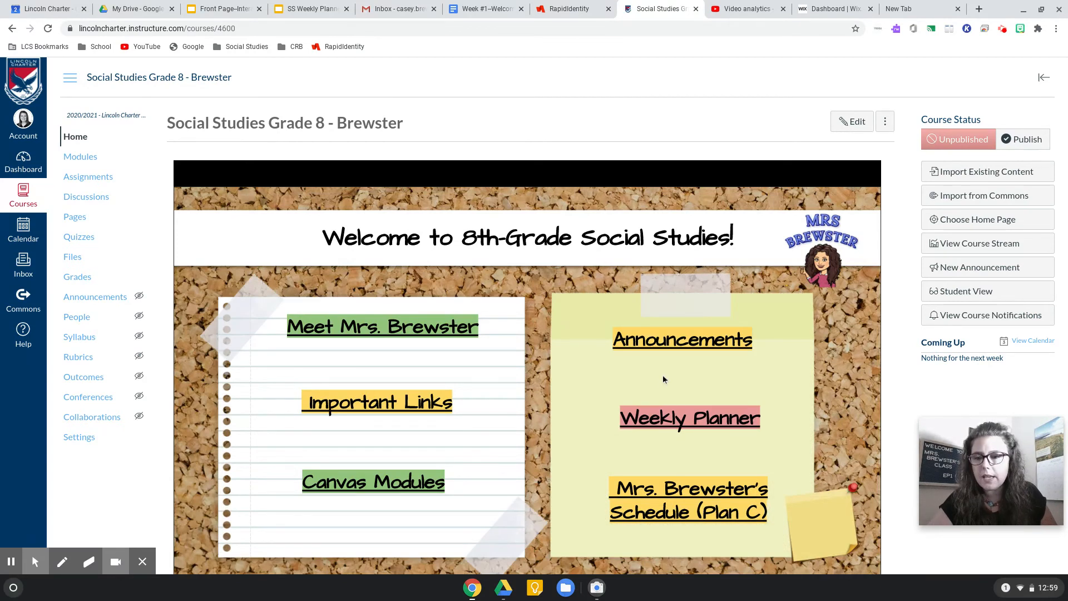
mouse_move(315, 225)
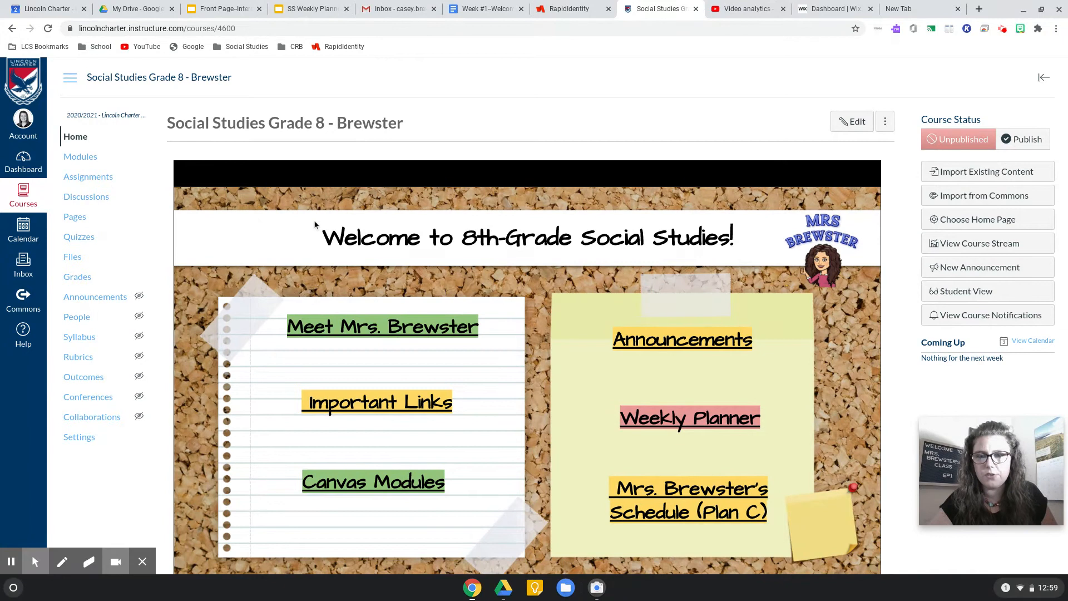
mouse_move(205, 213)
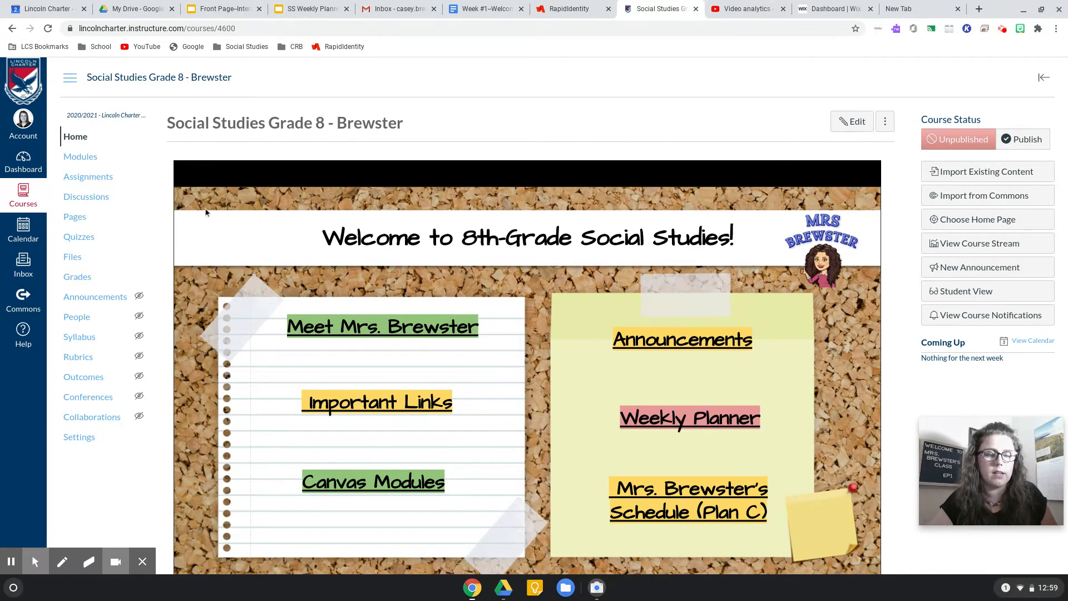
mouse_move(162, 212)
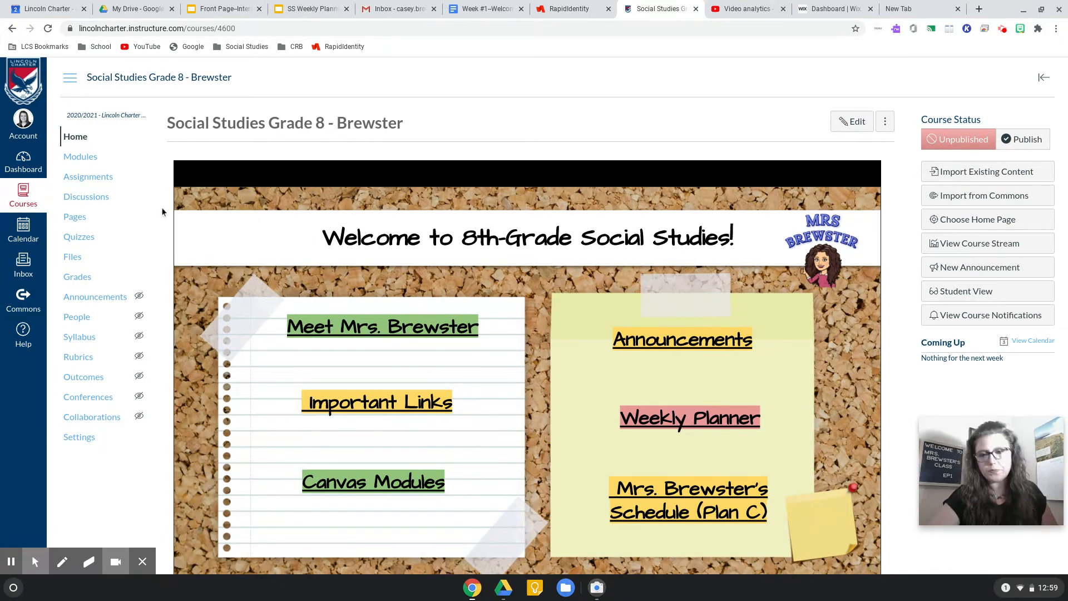
mouse_move(155, 143)
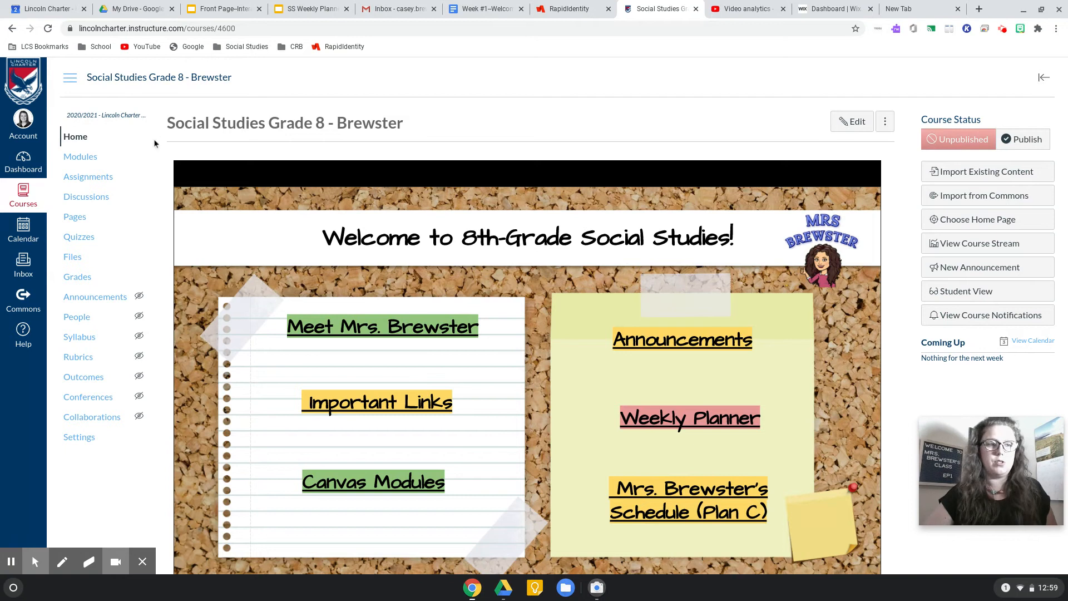
mouse_move(230, 219)
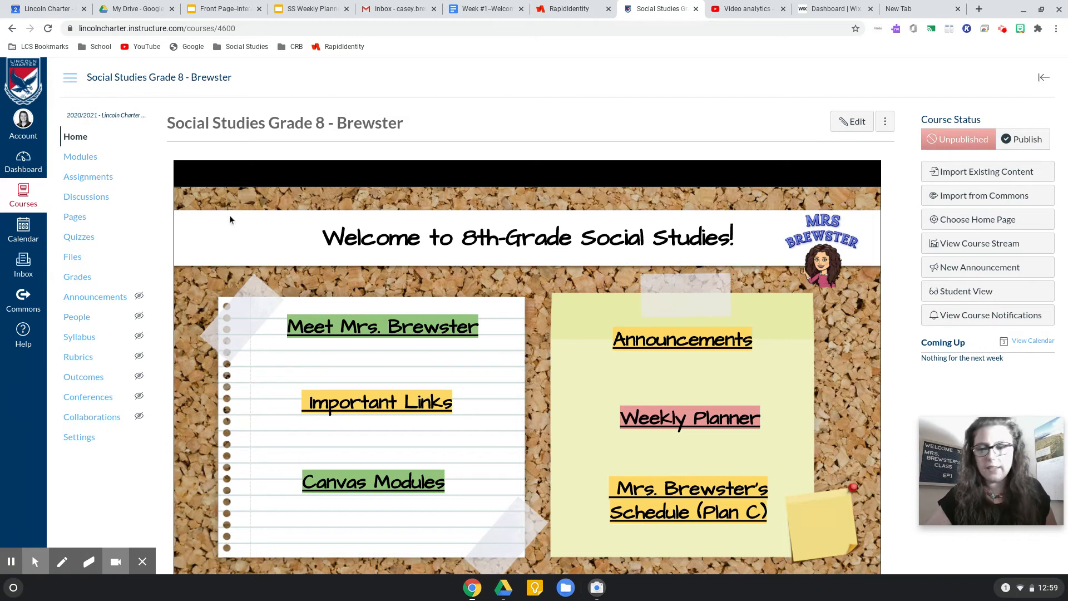
scroll(up, 3)
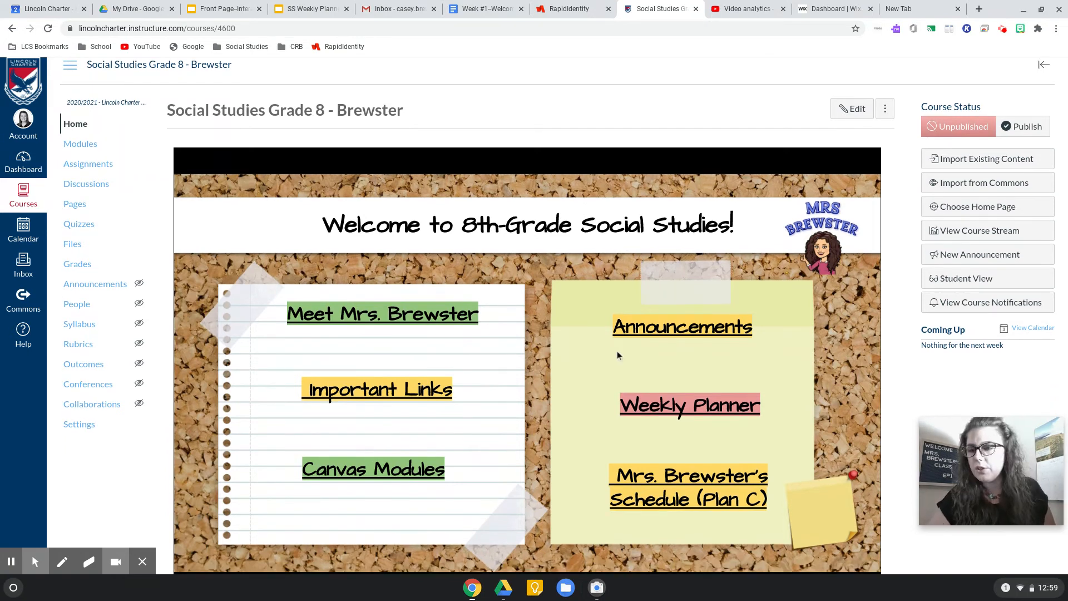
mouse_move(702, 487)
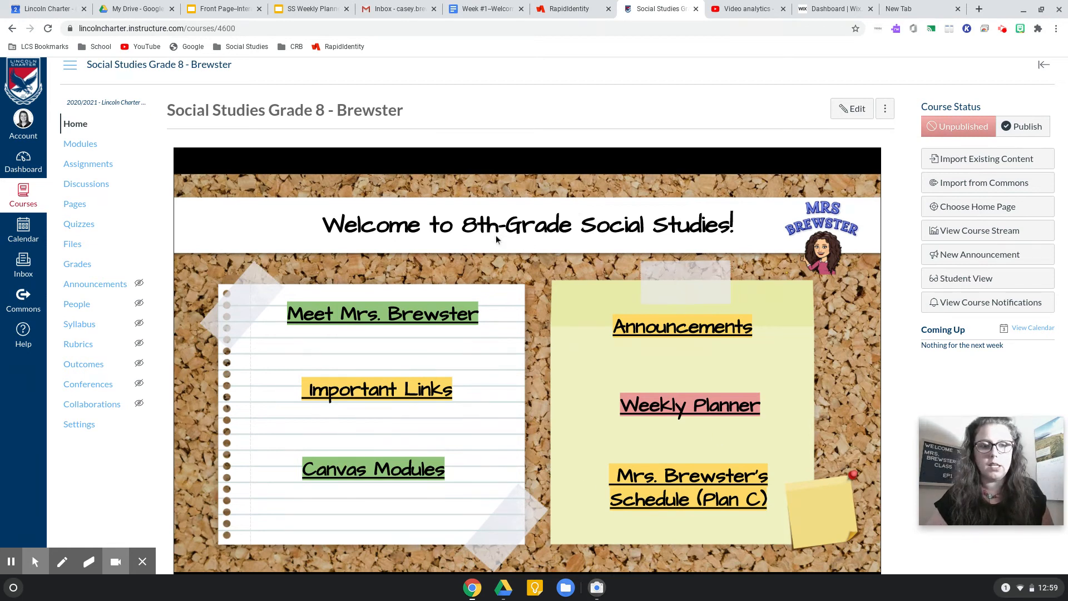
mouse_move(512, 254)
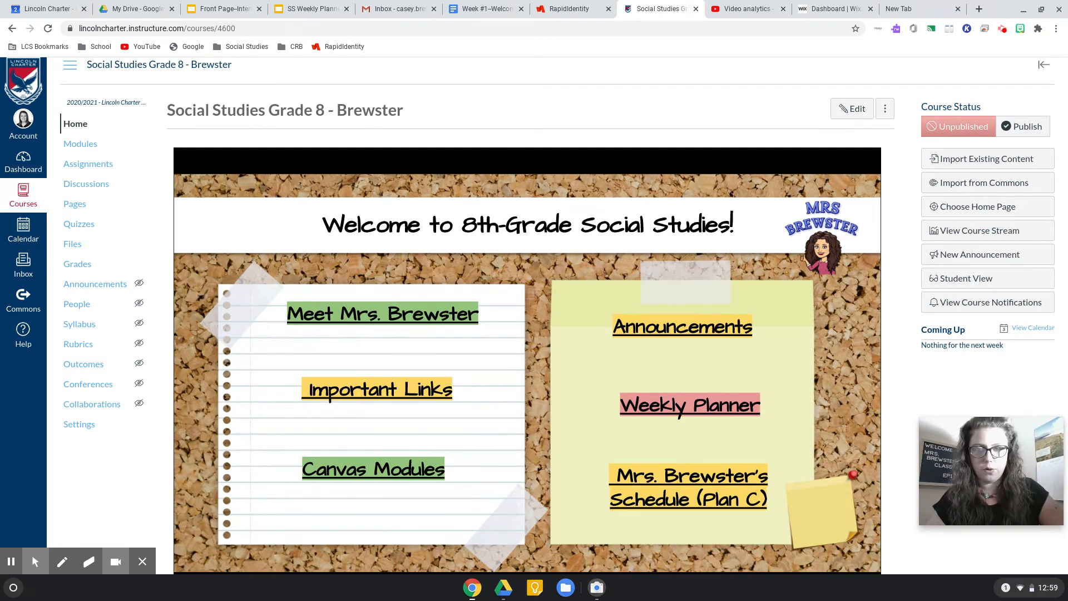
mouse_move(687, 336)
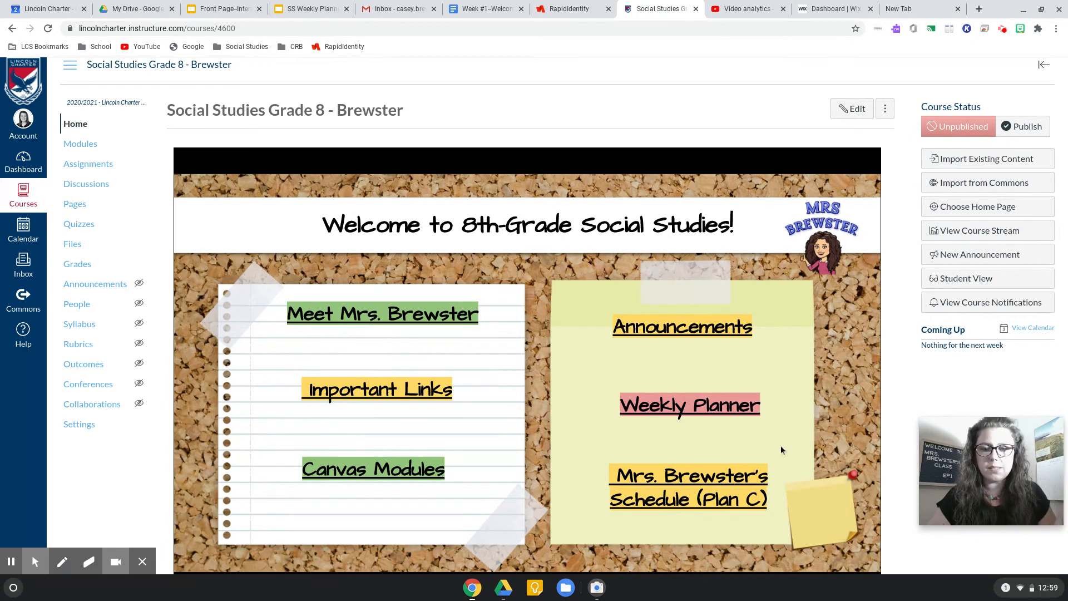
mouse_move(430, 461)
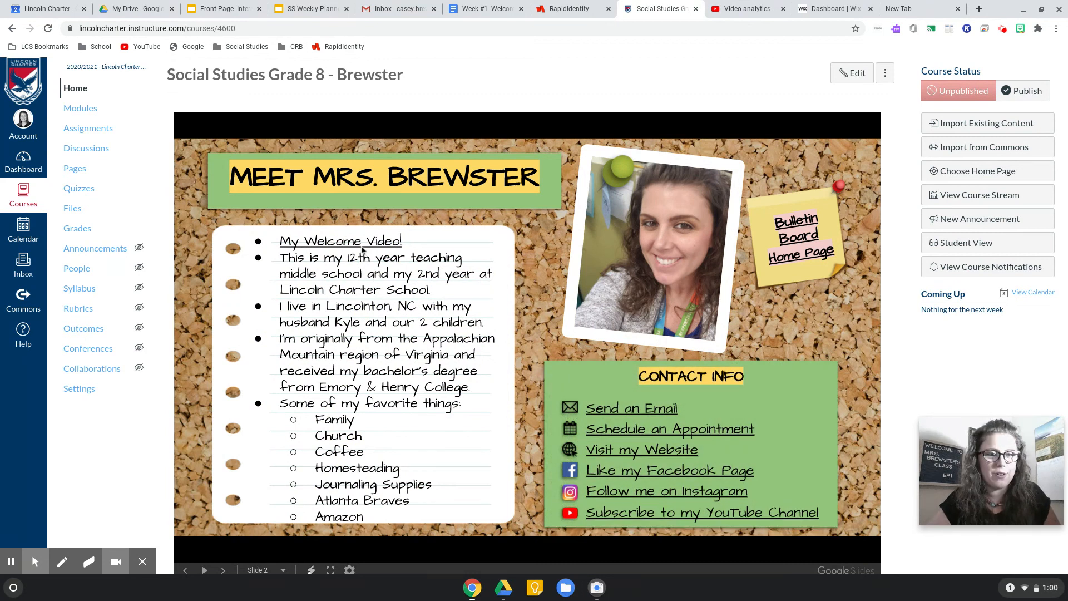
mouse_move(340, 241)
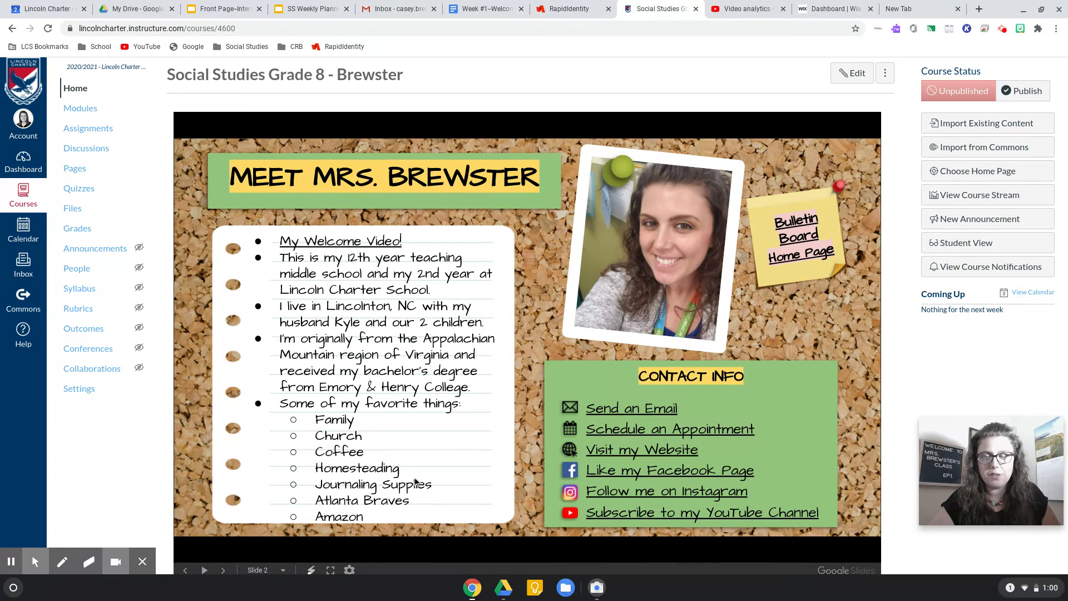
mouse_move(803, 265)
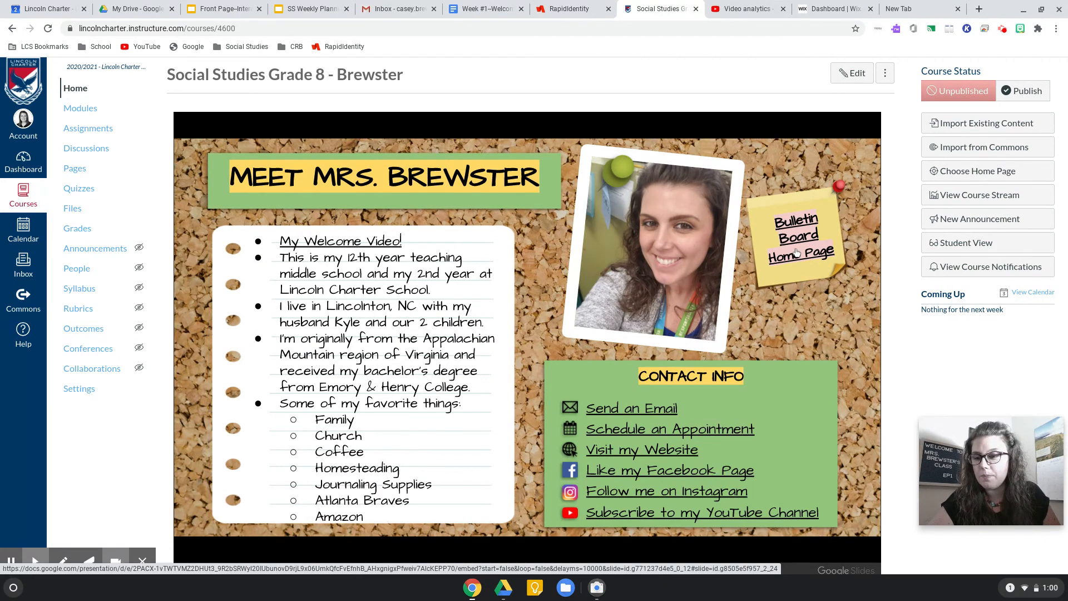
mouse_move(638, 430)
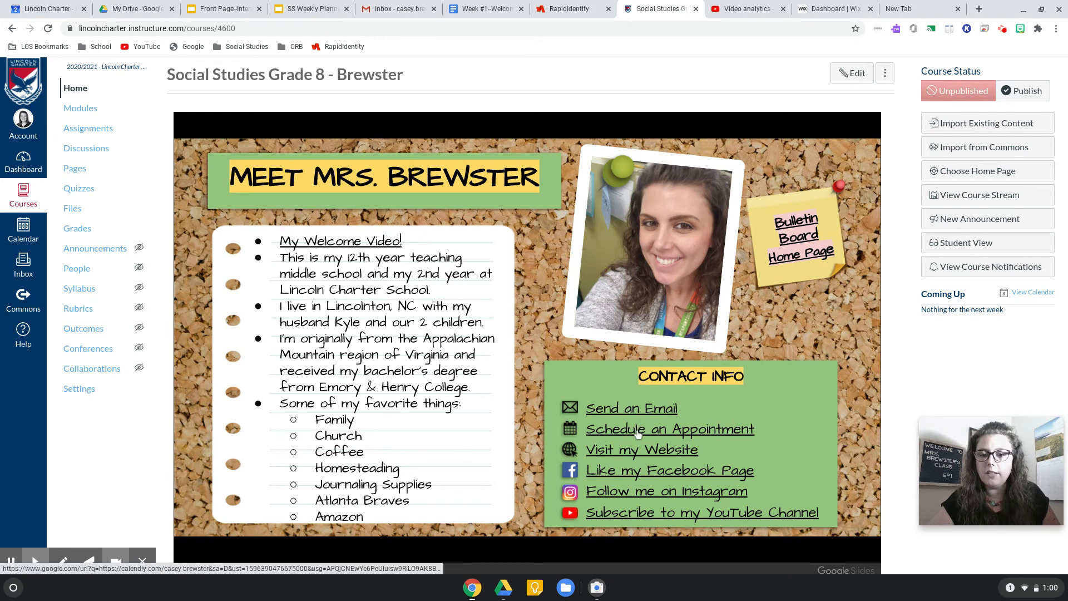
mouse_move(648, 508)
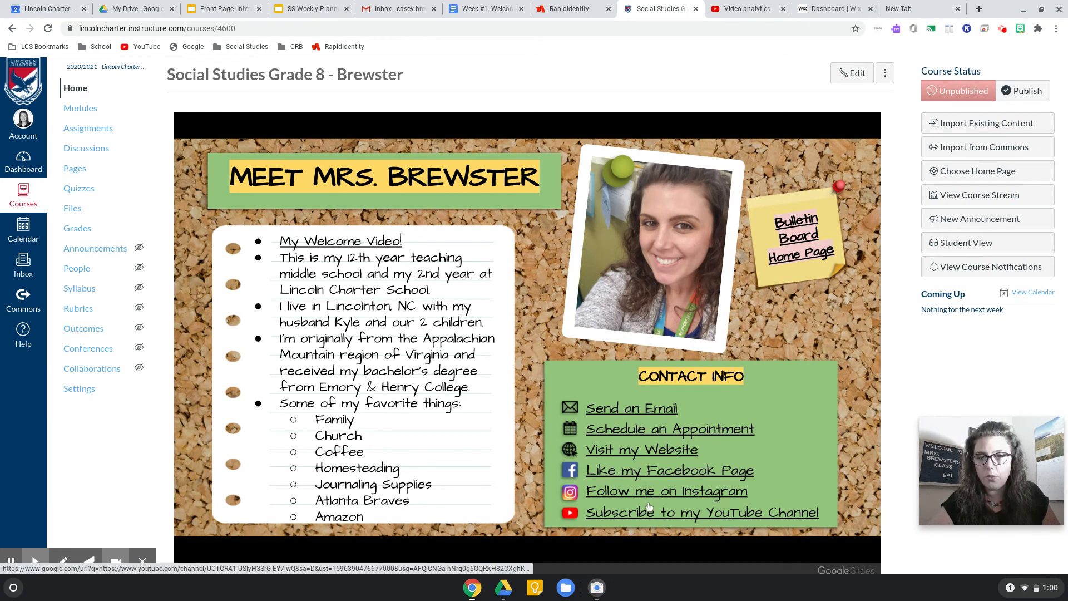
mouse_move(616, 416)
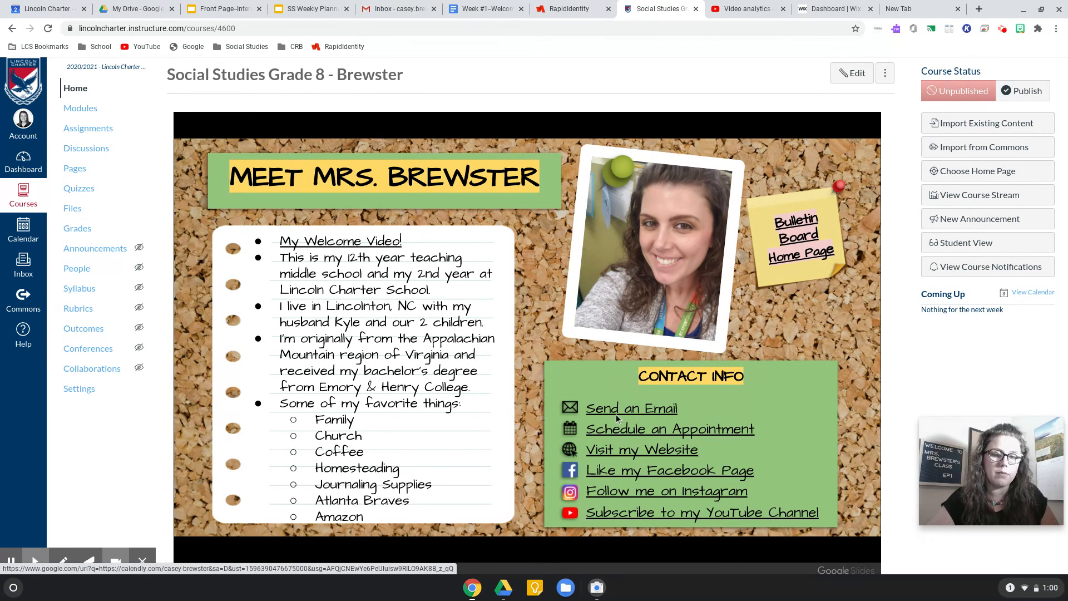
mouse_move(630, 408)
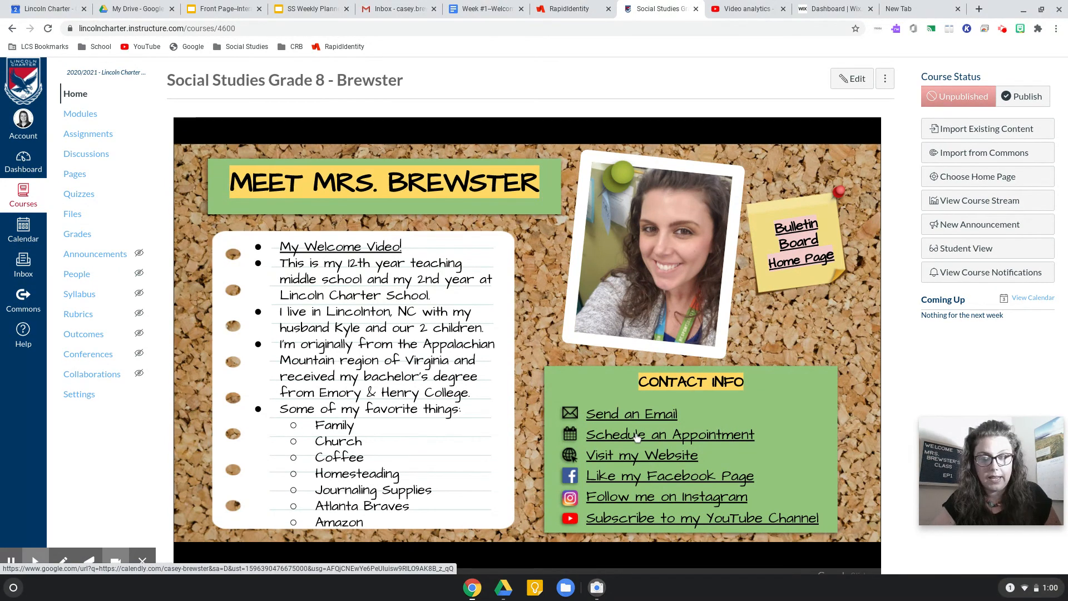
mouse_move(651, 496)
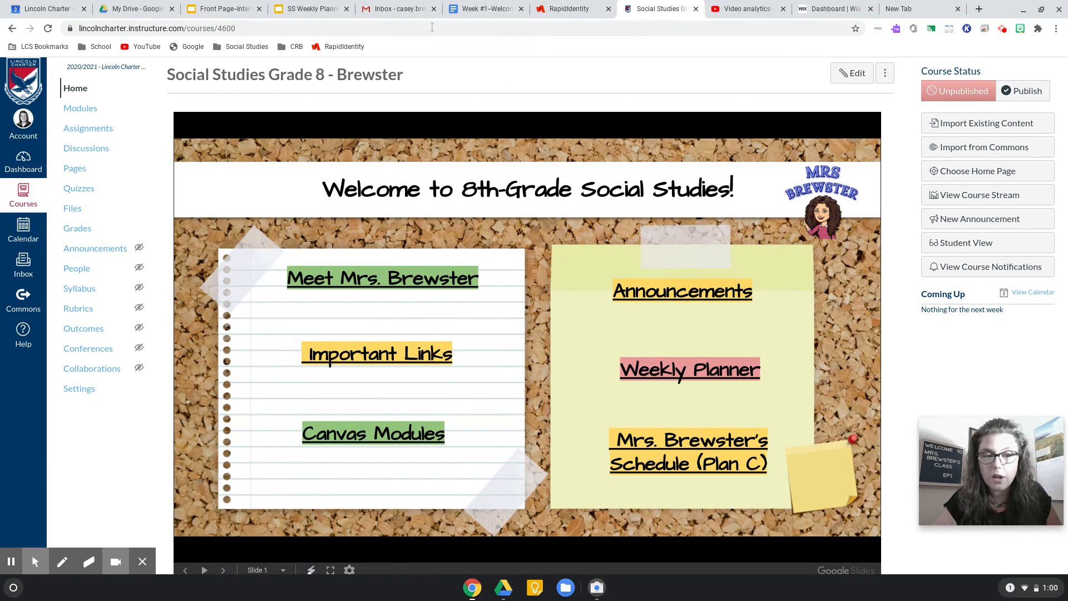
mouse_move(801, 294)
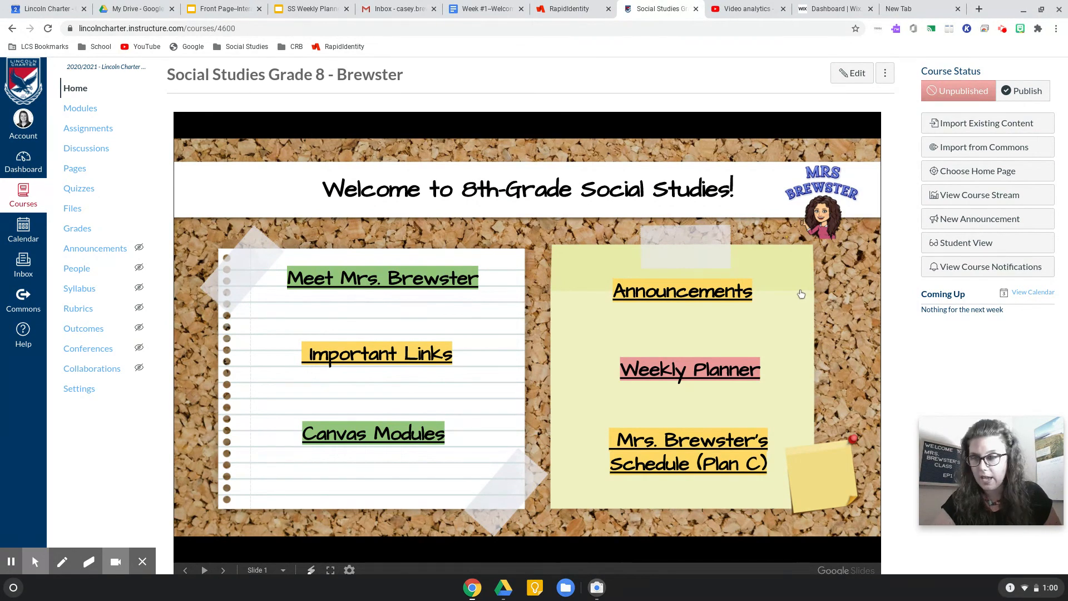
mouse_move(760, 293)
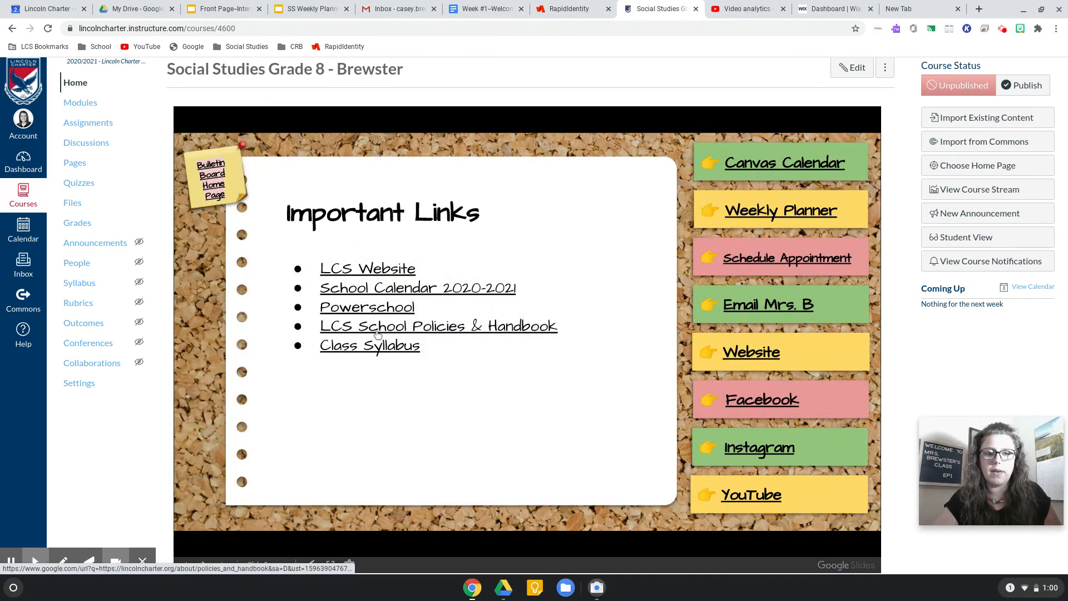
mouse_move(386, 311)
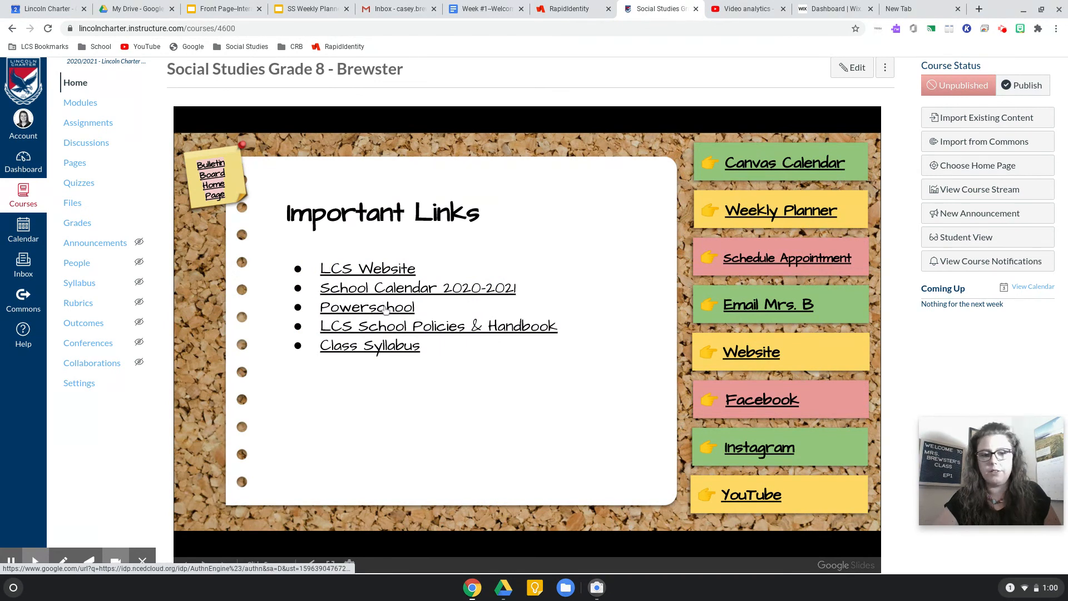
mouse_move(660, 240)
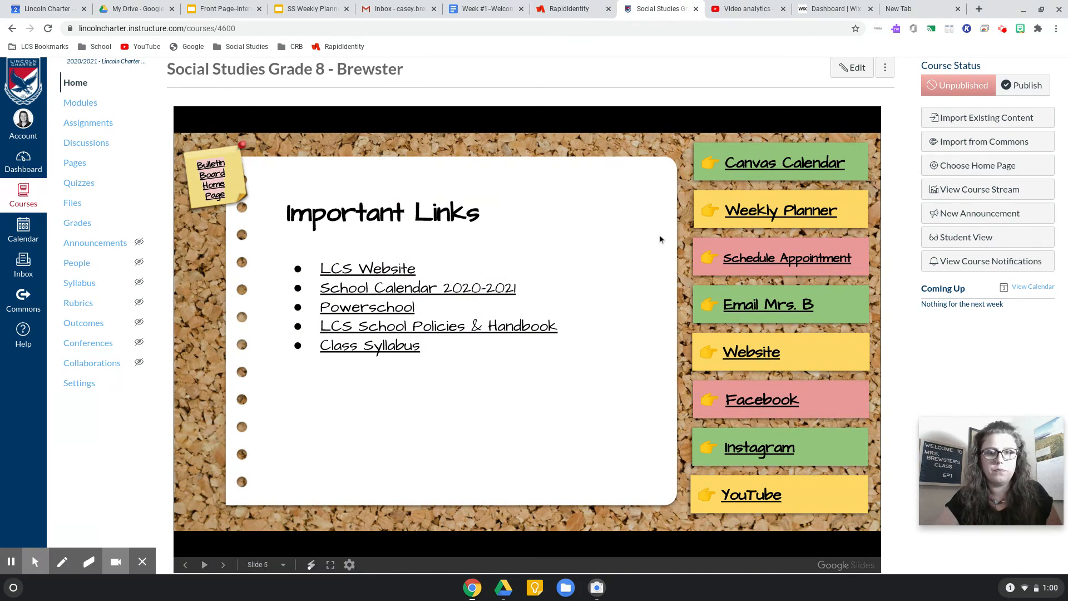
- Advance the embedded slideshow to slide 6, Mrs. Brewster's Monday–Friday weekly schedule
click(223, 565)
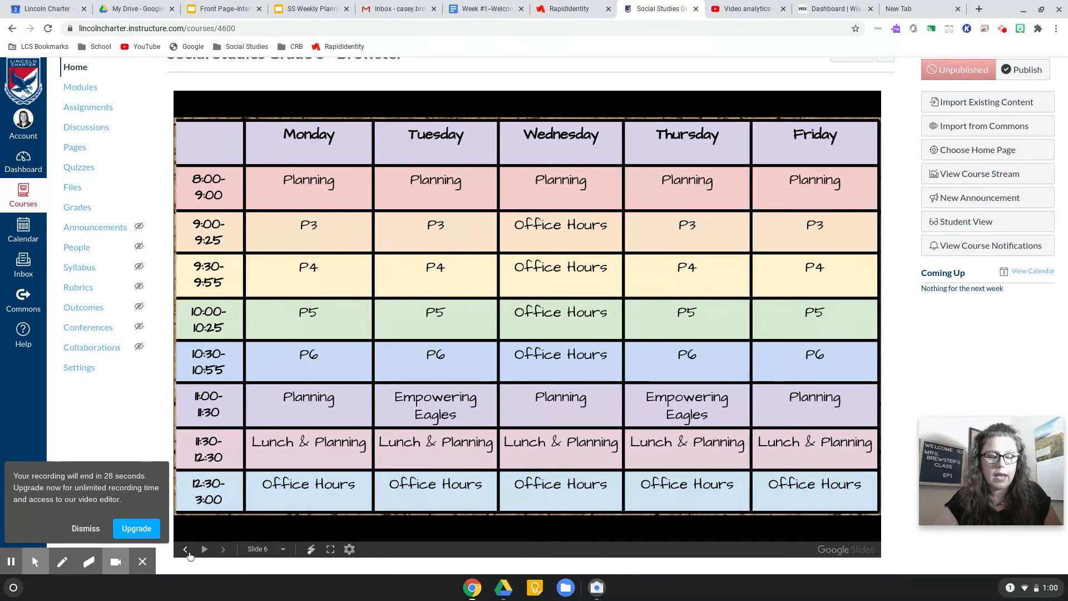
- Step back through Important Links, Q1 Modules and Daily Announcements to slide 2, Meet Mrs. Brewster
click(186, 549)
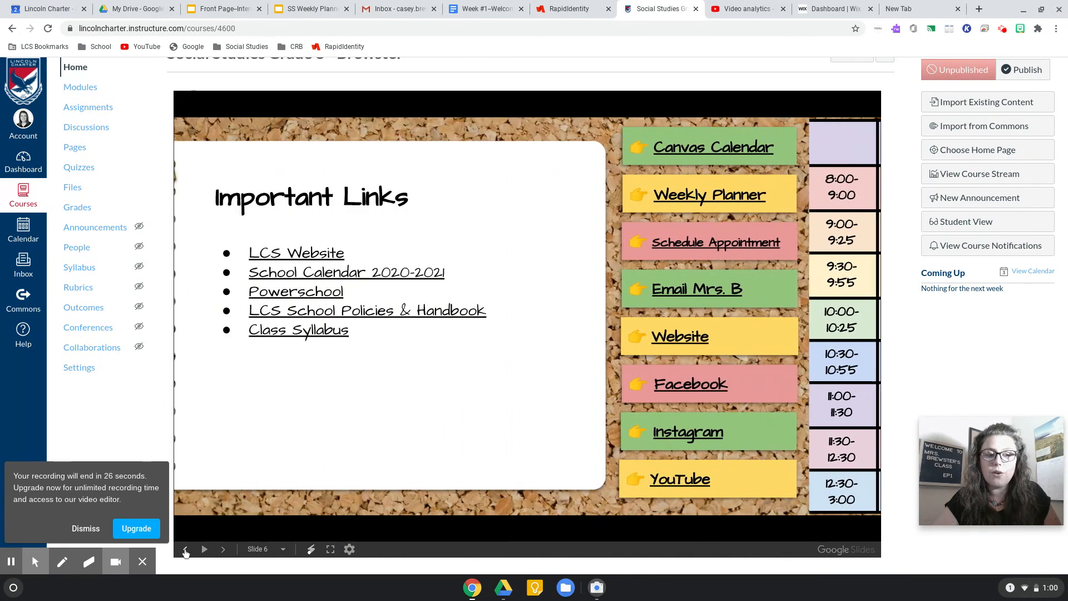
click(187, 549)
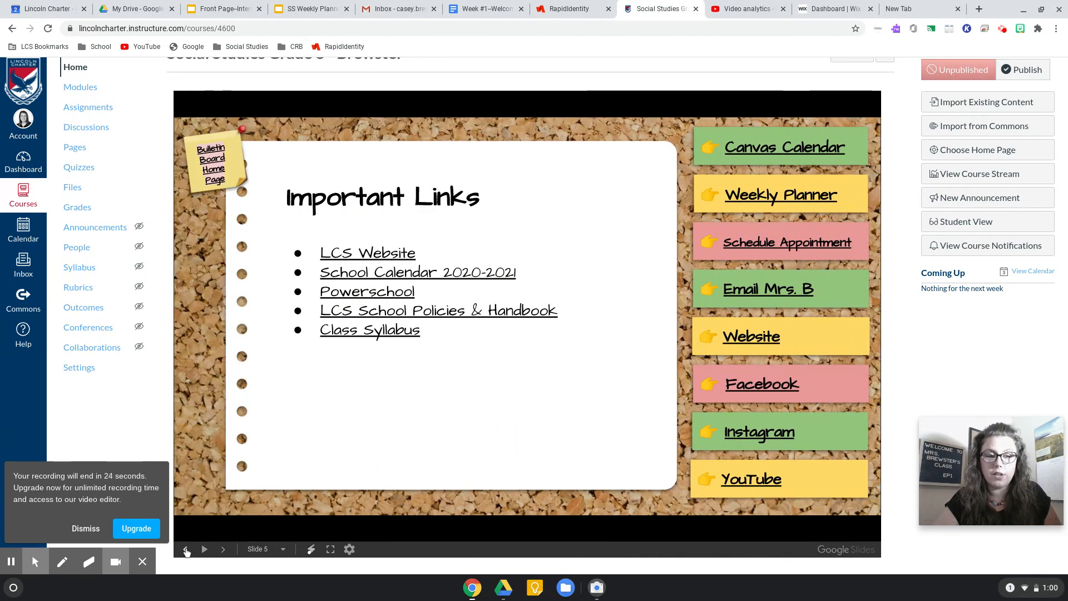
click(185, 549)
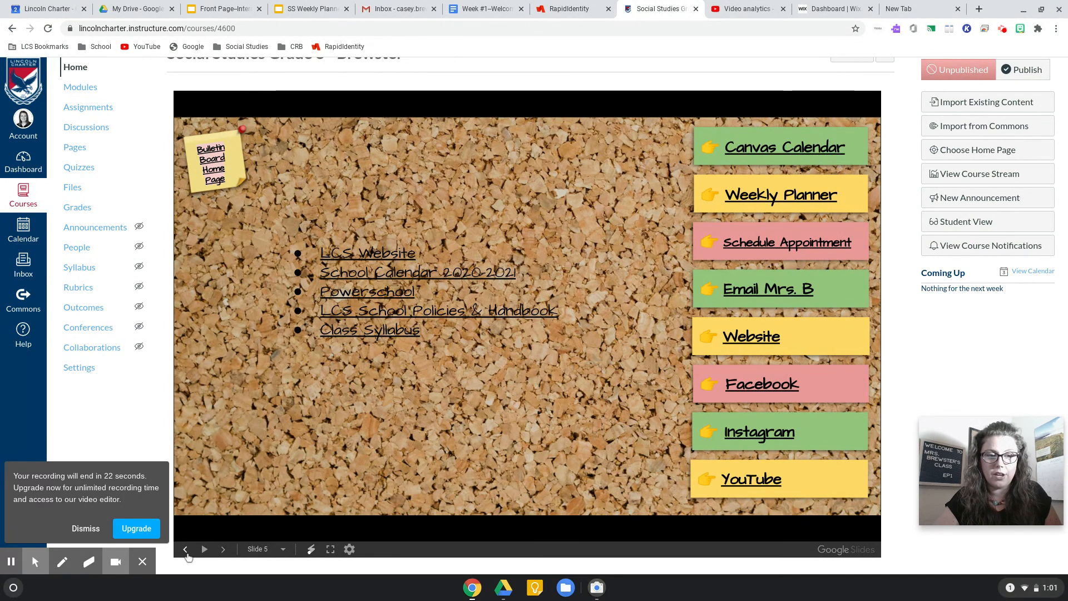
click(223, 548)
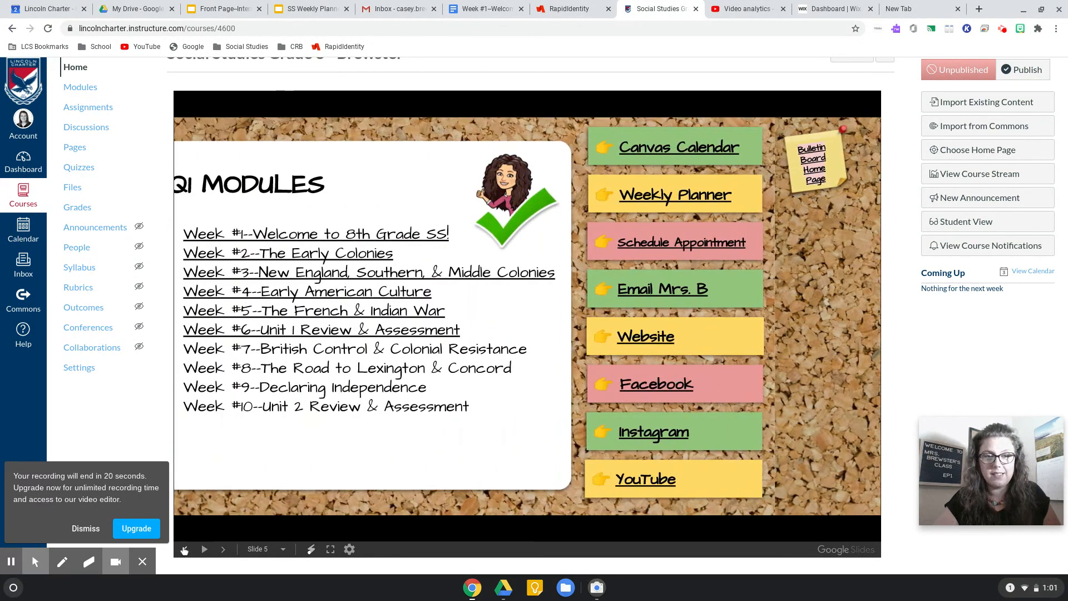
click(203, 548)
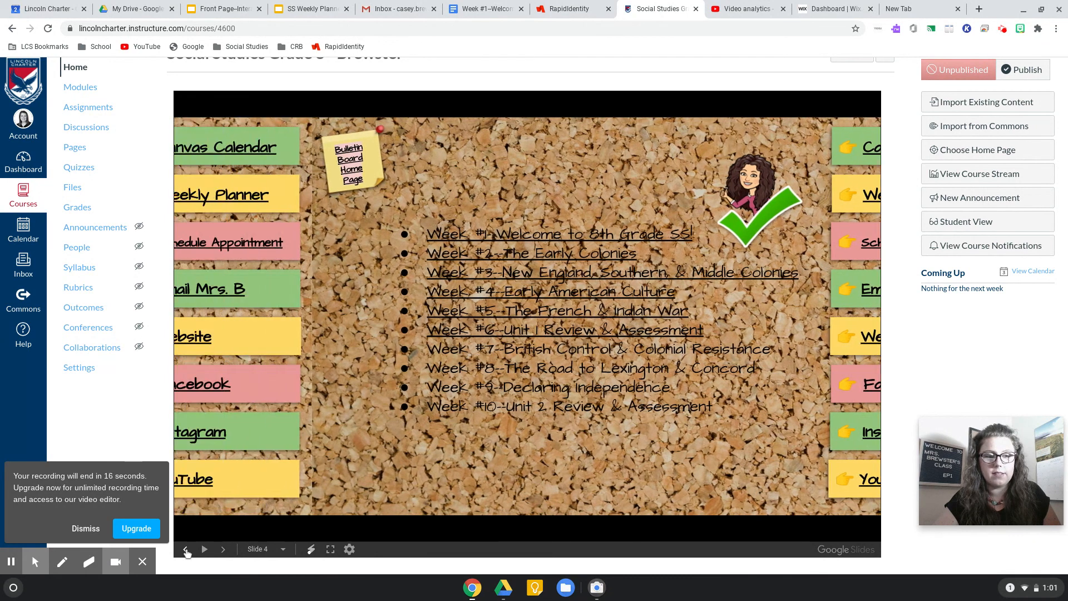
click(186, 549)
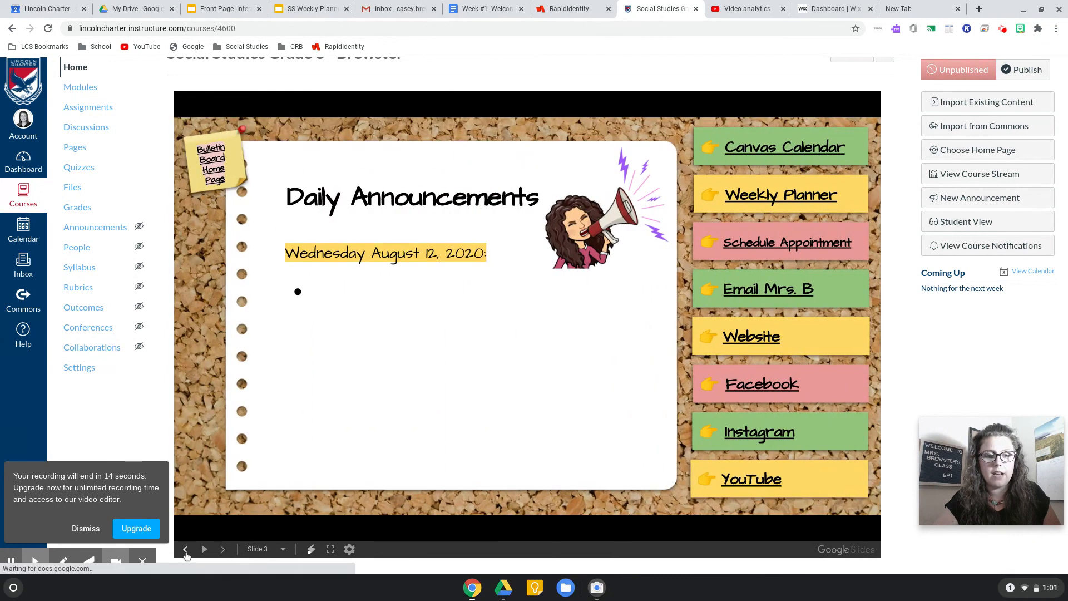
click(186, 549)
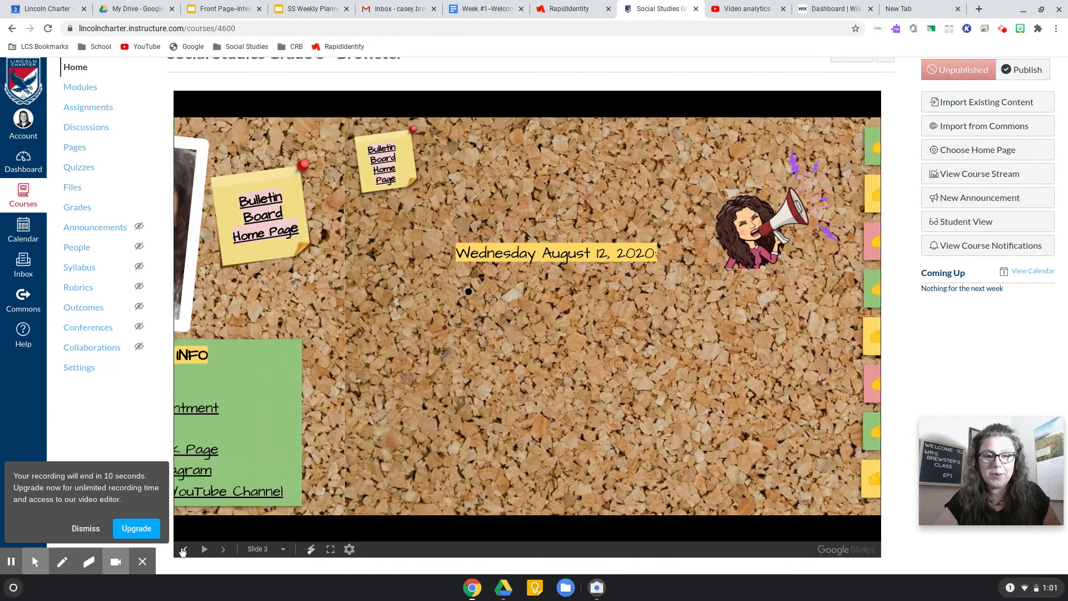
click(182, 549)
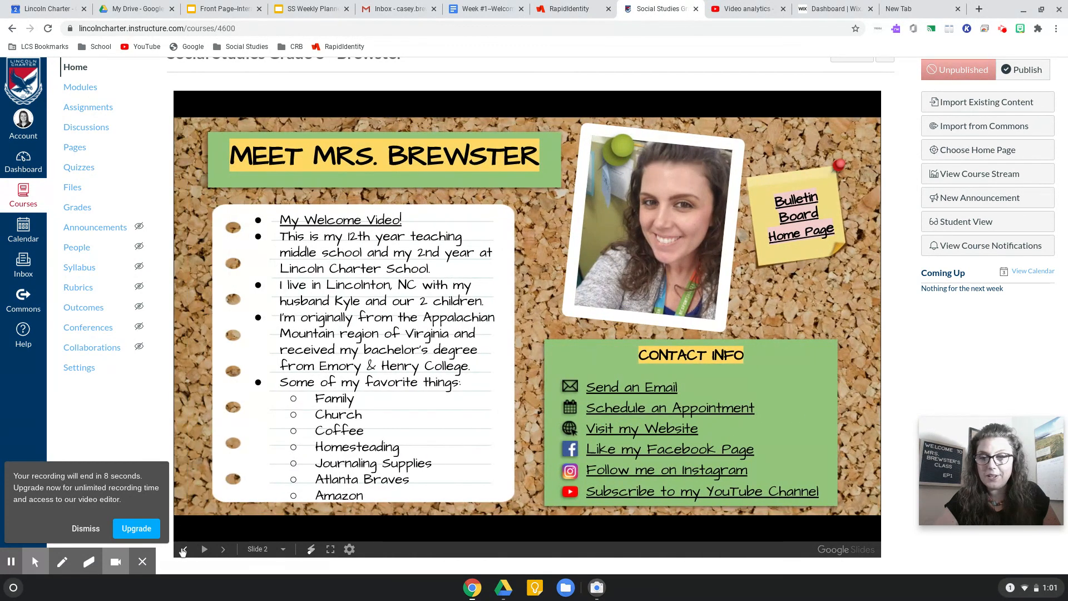